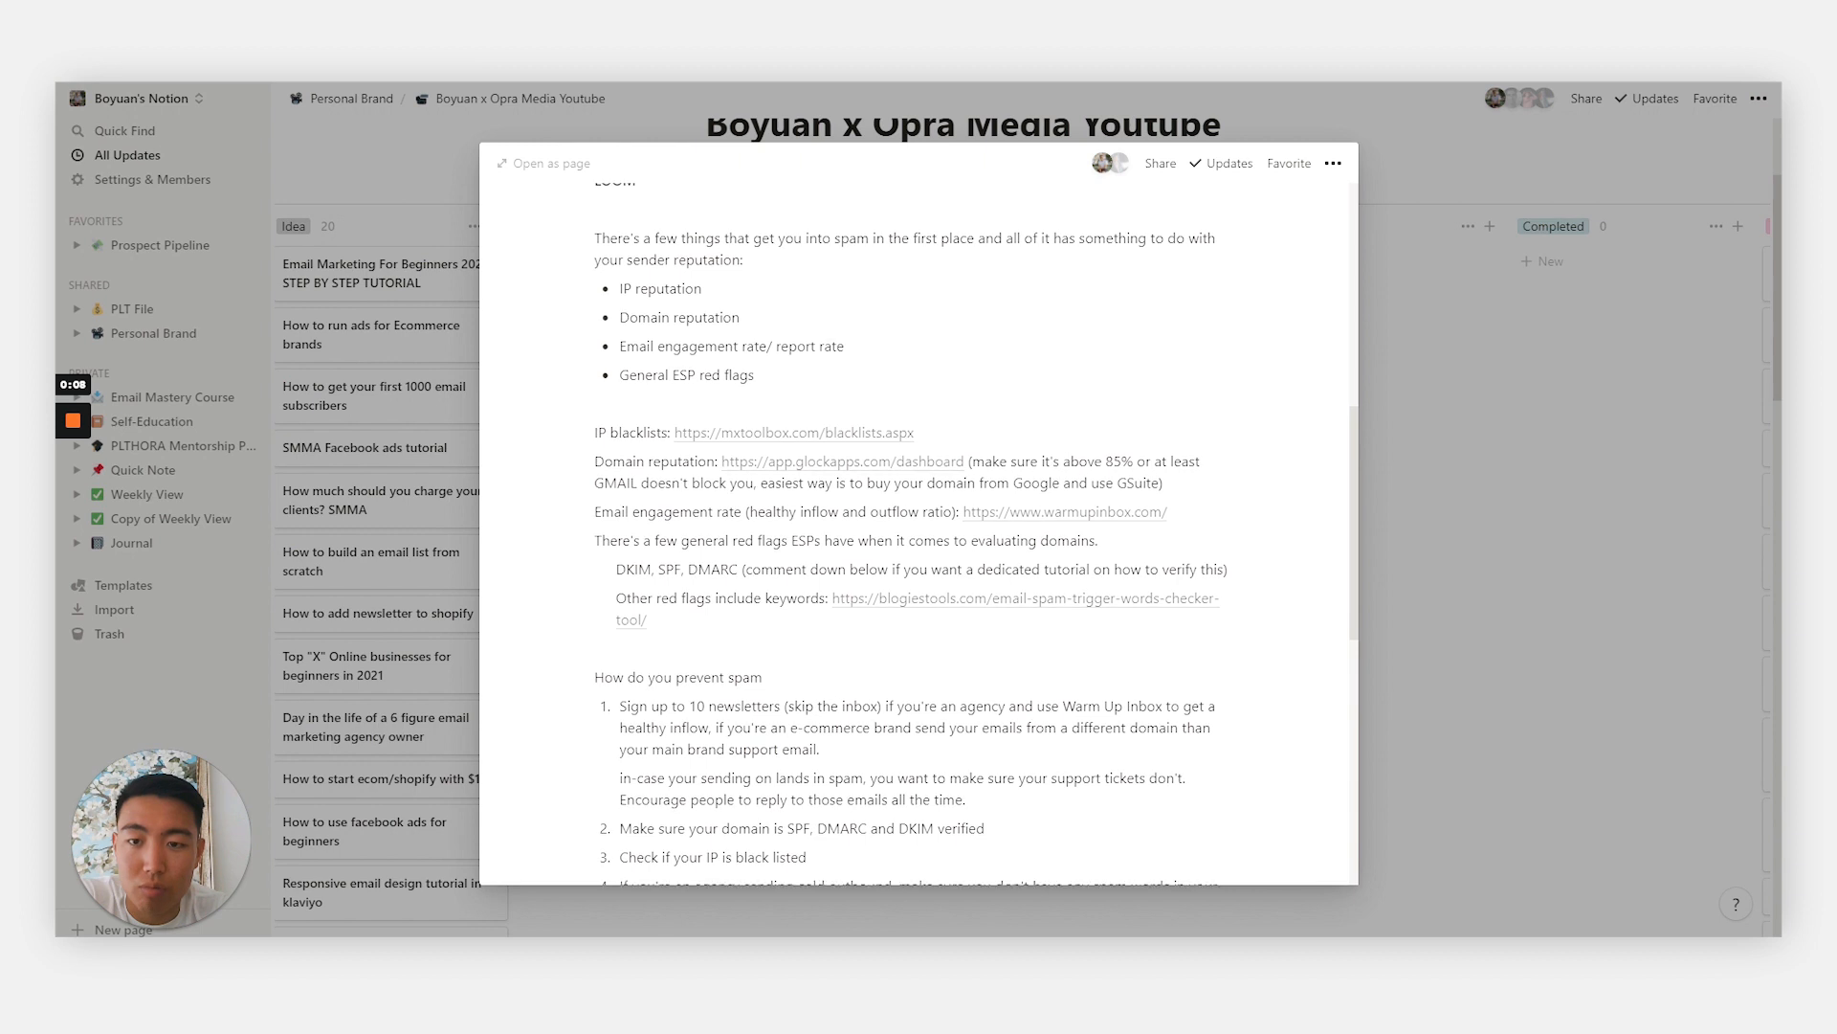
# Step: Highlight the four sender reputation factors and the word 'black' in the IP blacklists line
pyautogui.scroll(-3)
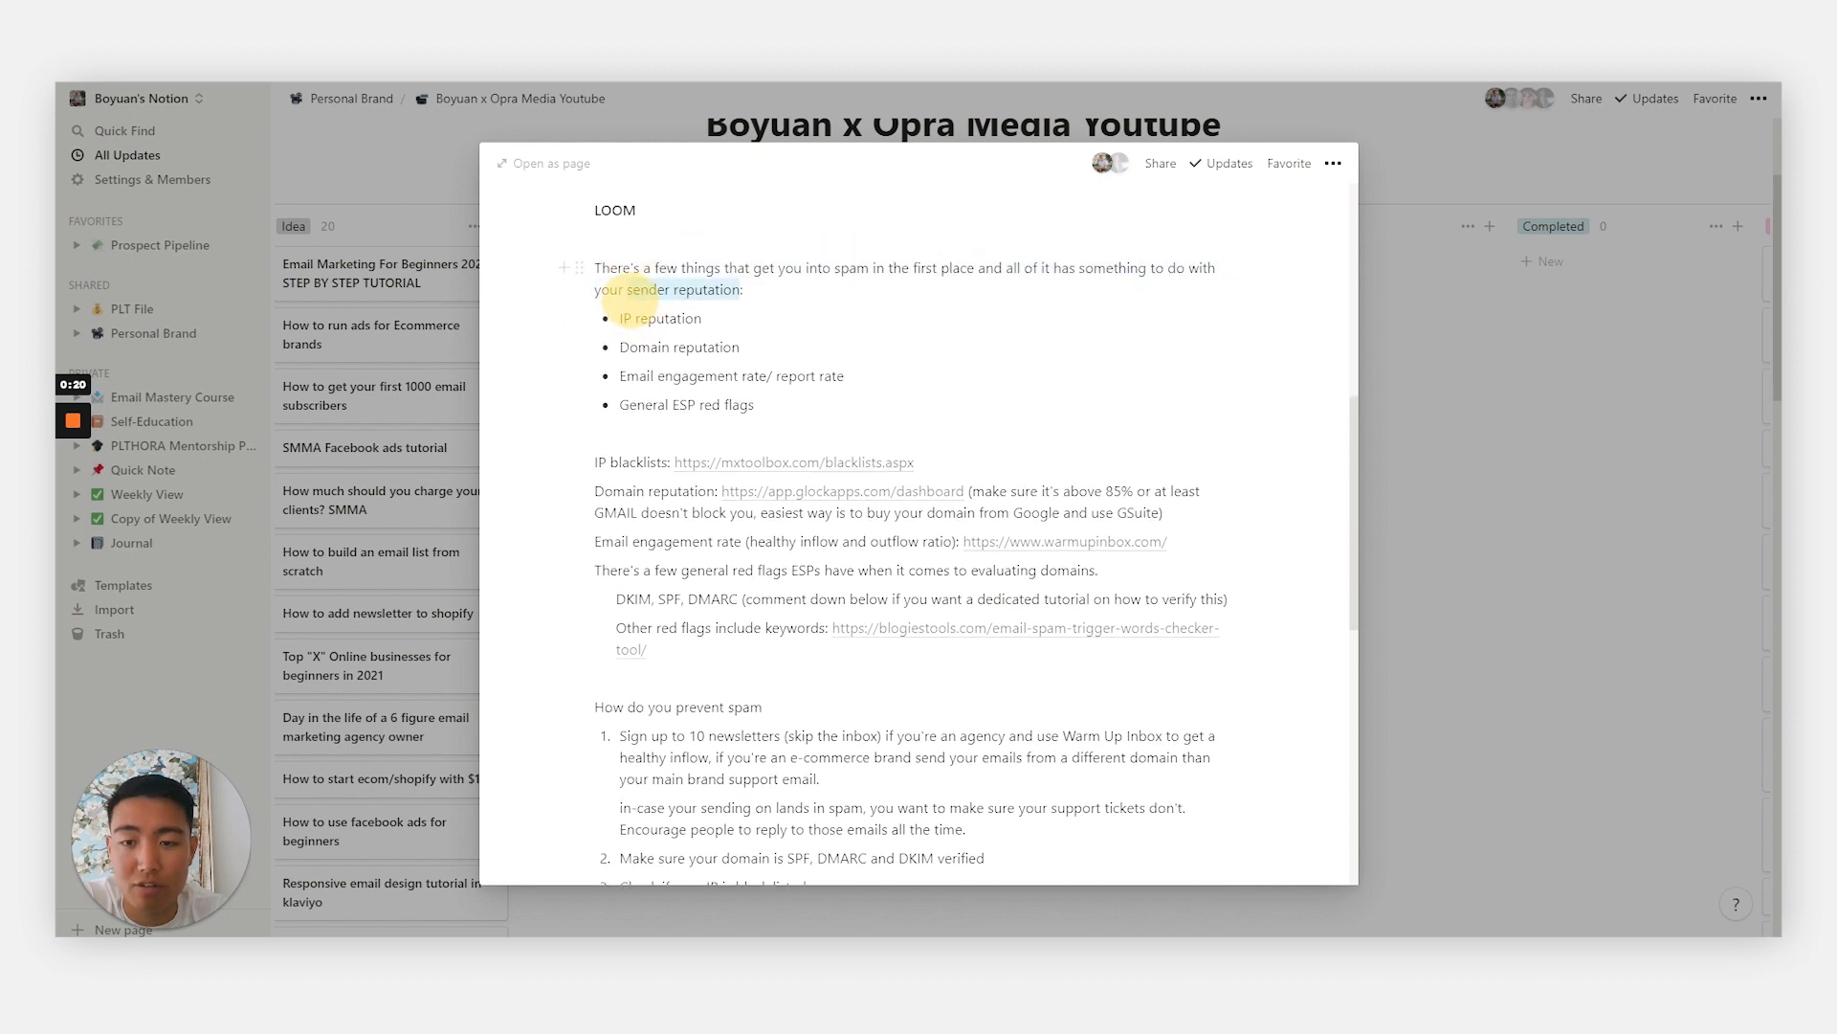
pyautogui.scroll(-3)
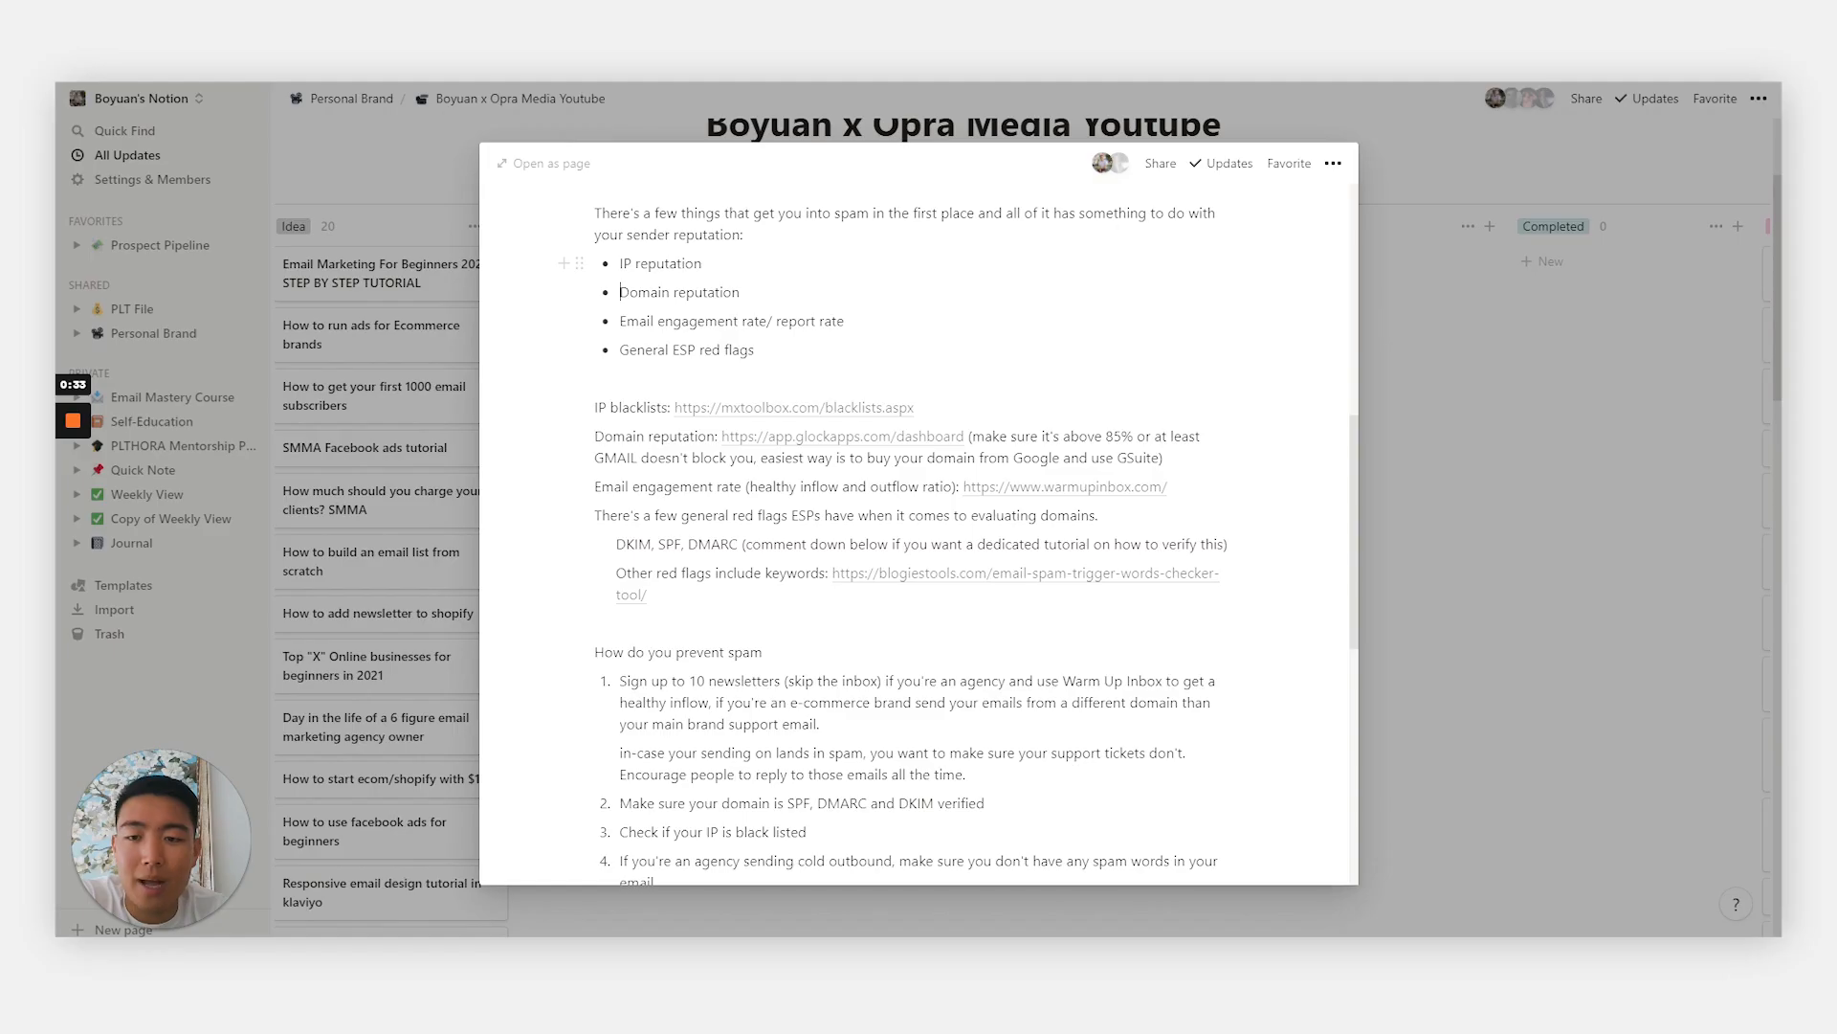
pyautogui.moveTo(659, 263); pyautogui.dragTo(720, 350)
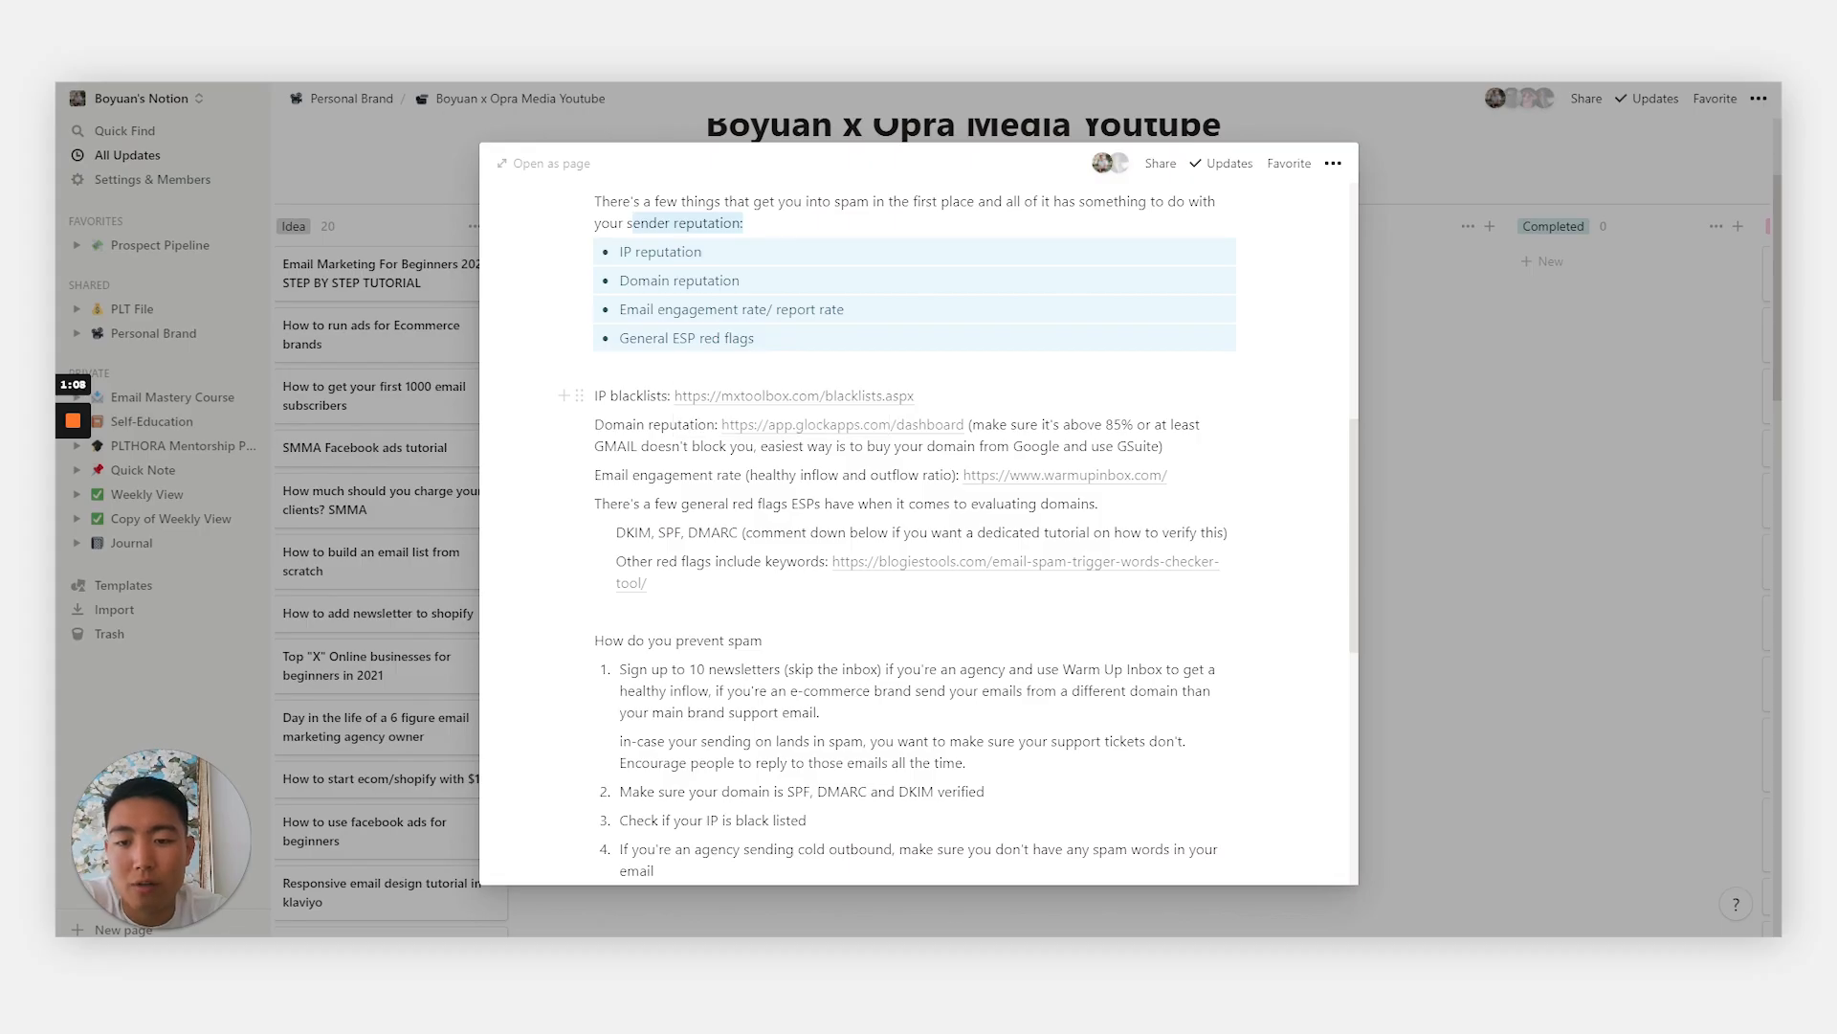
pyautogui.doubleClick(628, 395)
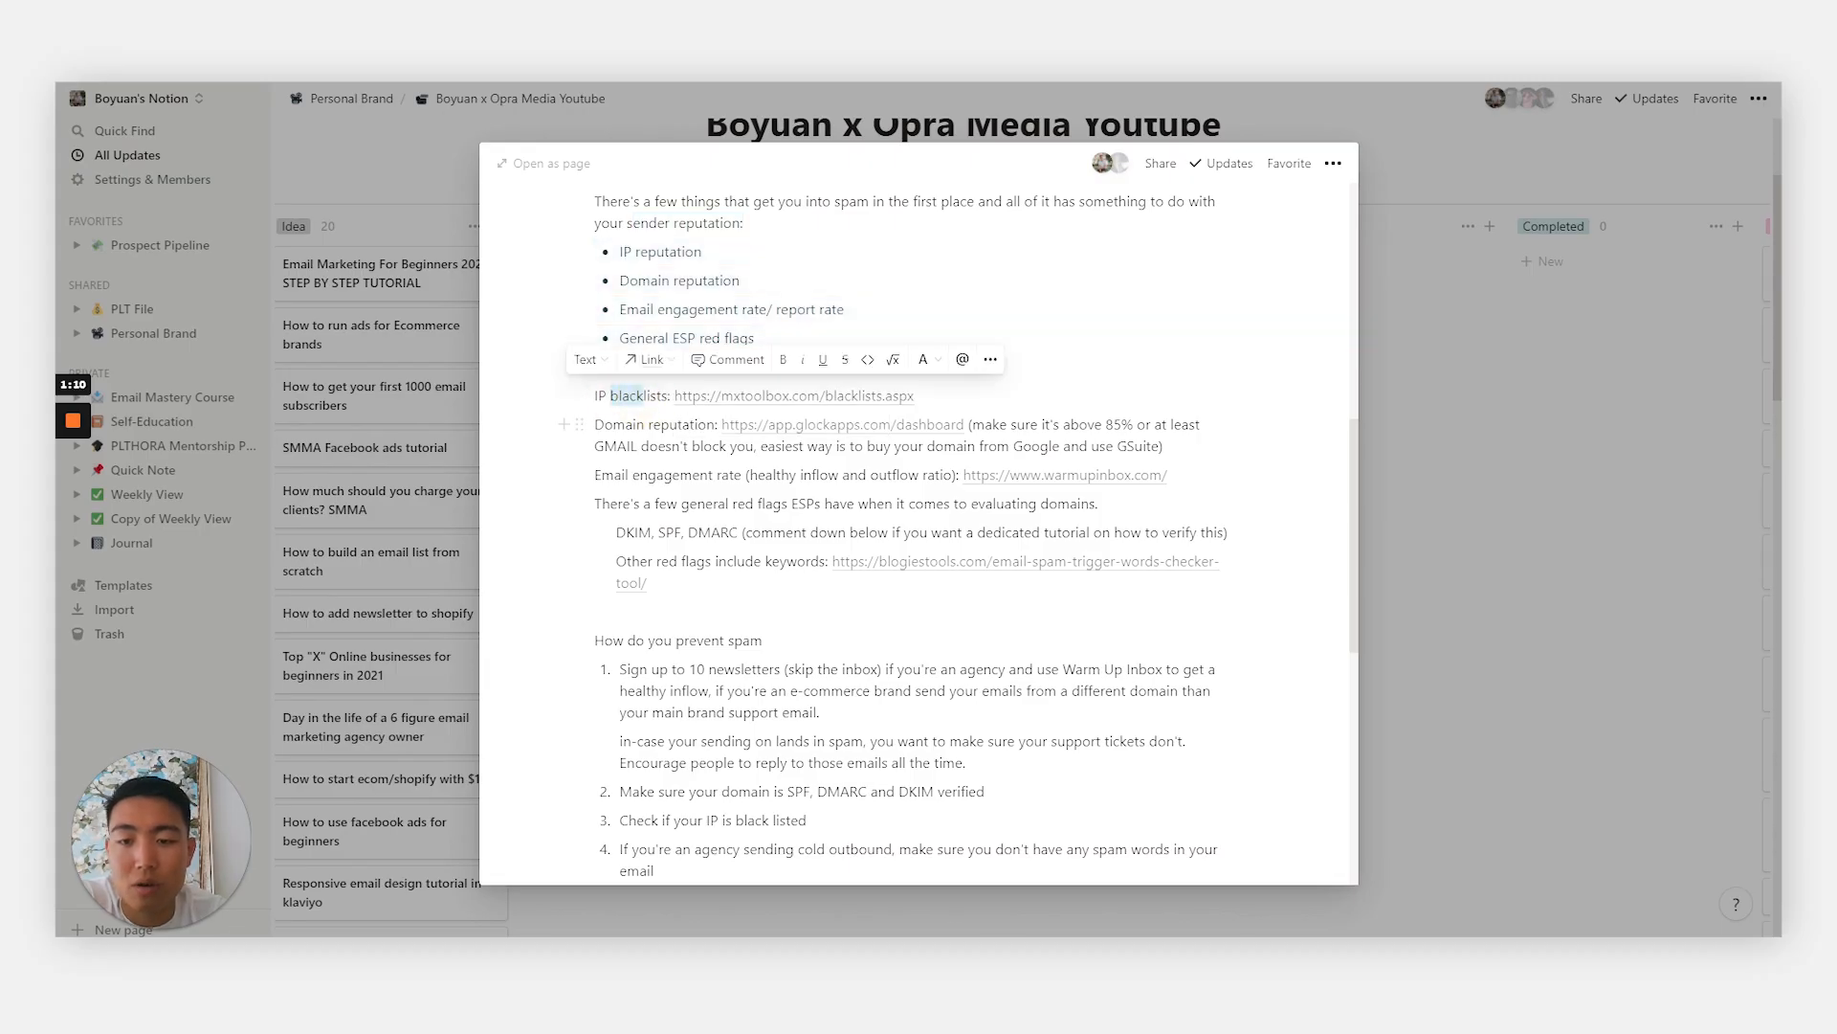
pyautogui.click(773, 397)
pyautogui.write('t')
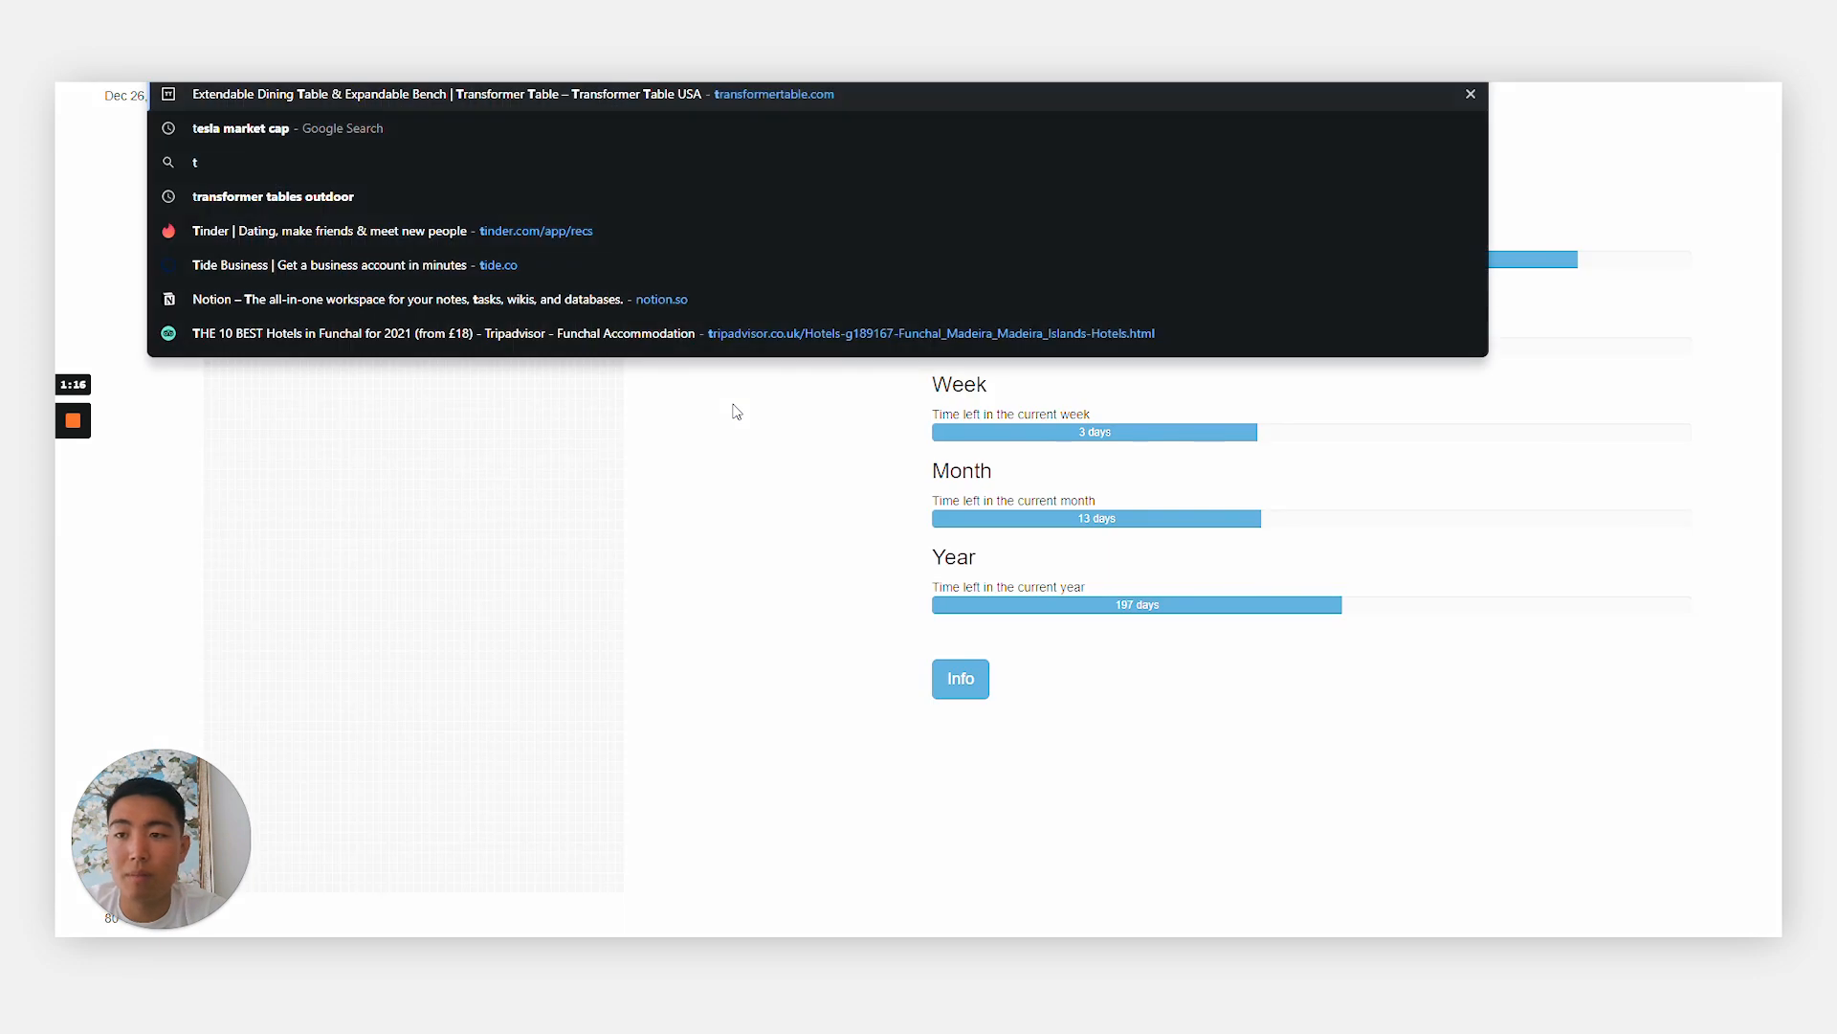
# Step: Search for 'ip address' and open the whatismyipaddress.com result
pyautogui.write('ip address')
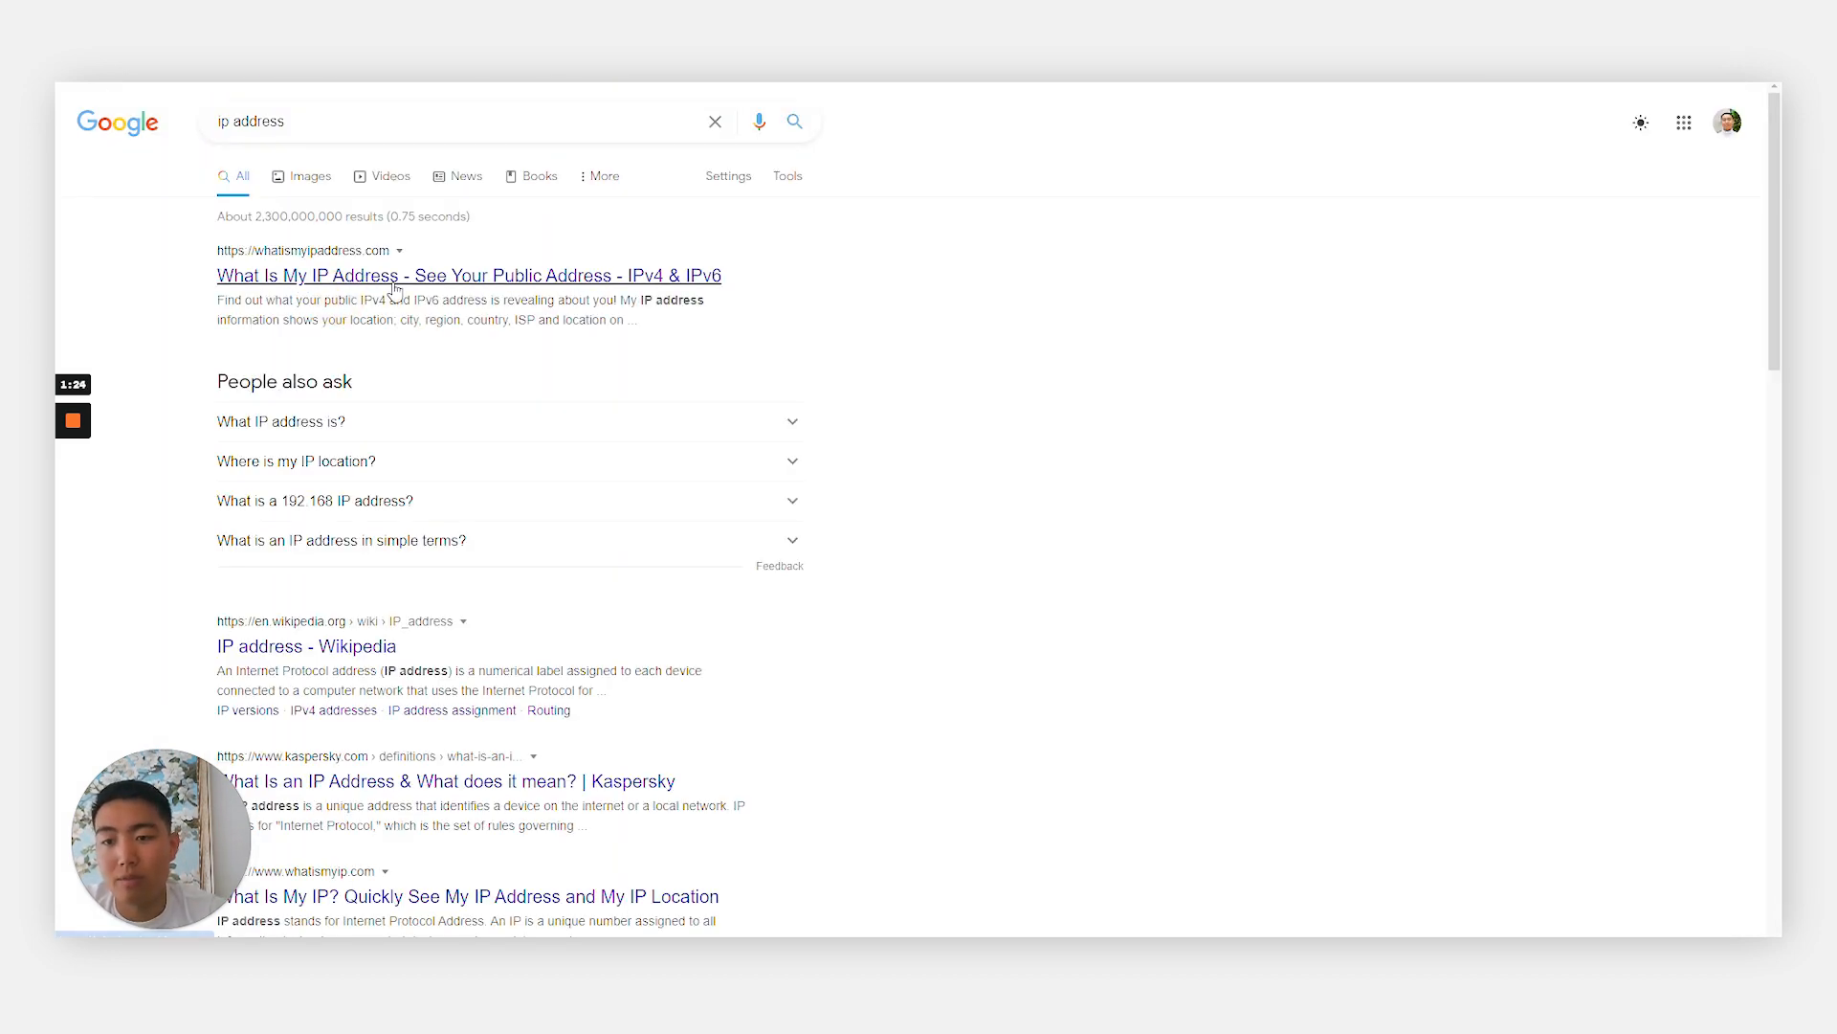
pyautogui.click(400, 275)
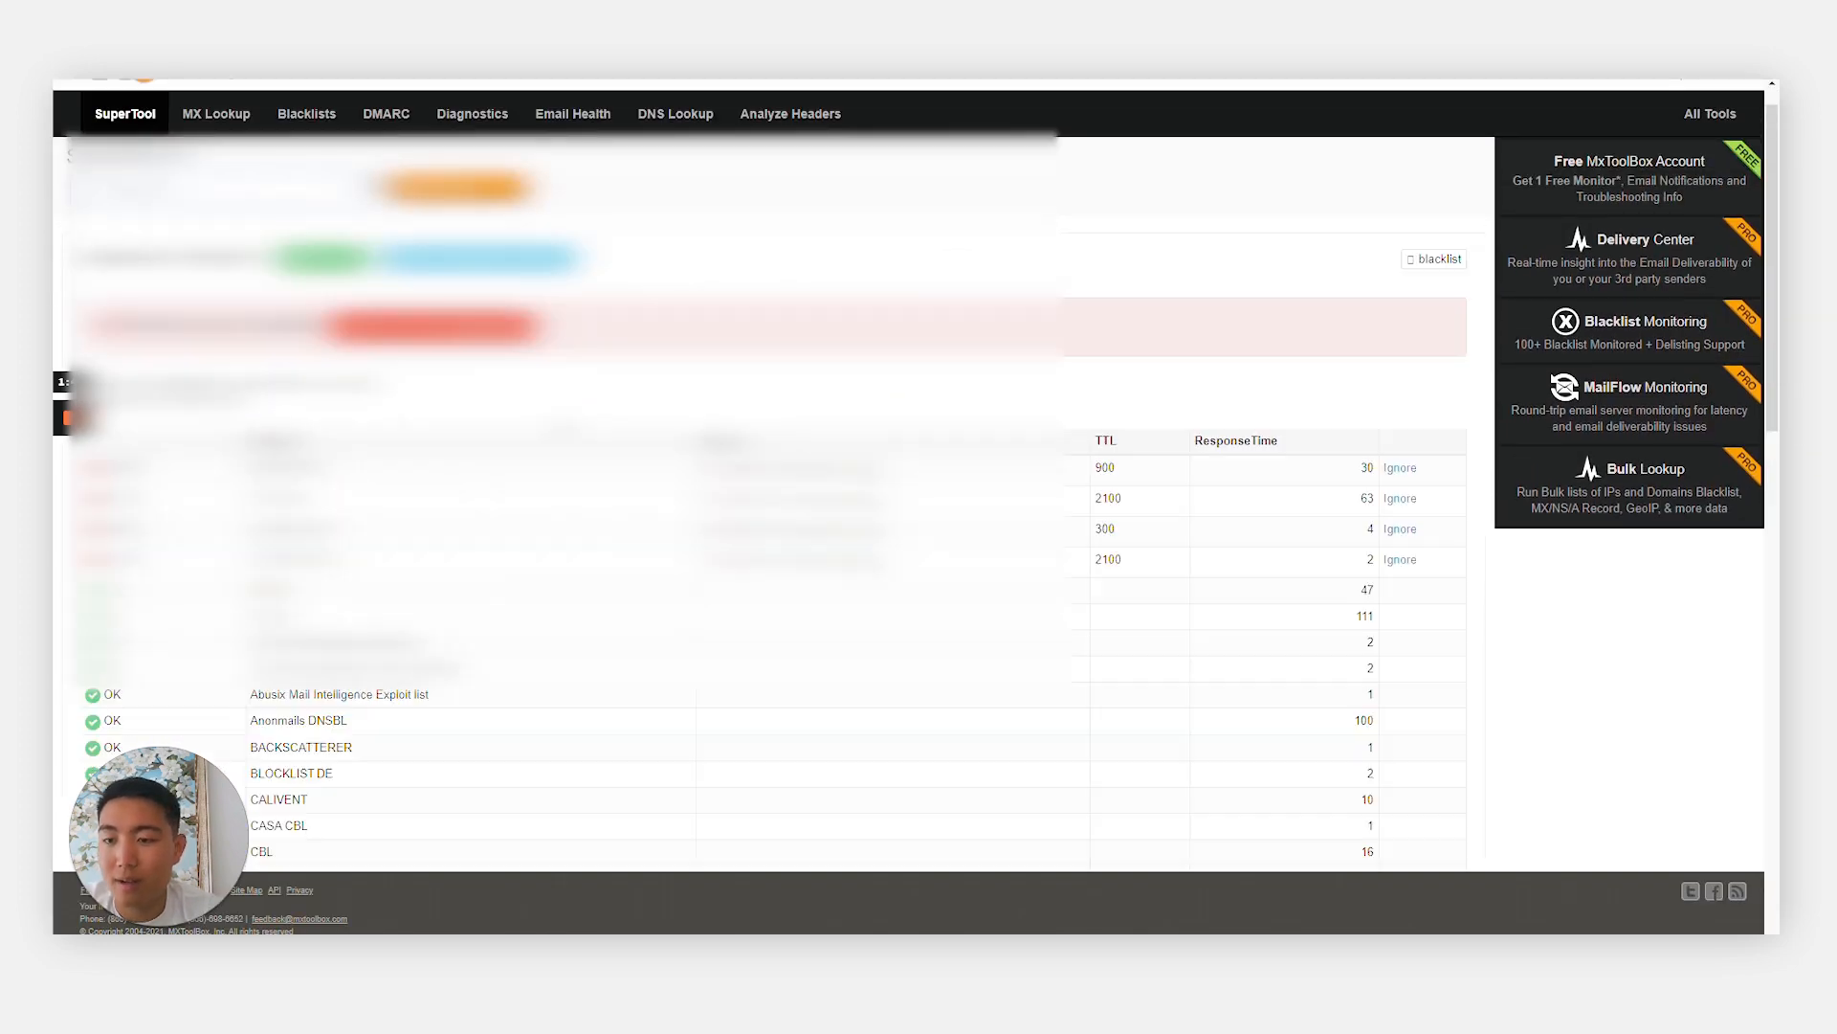
# Step: Scroll through the MxToolbox blacklist results table, past the four listings to the OK entries
pyautogui.scroll(-3)
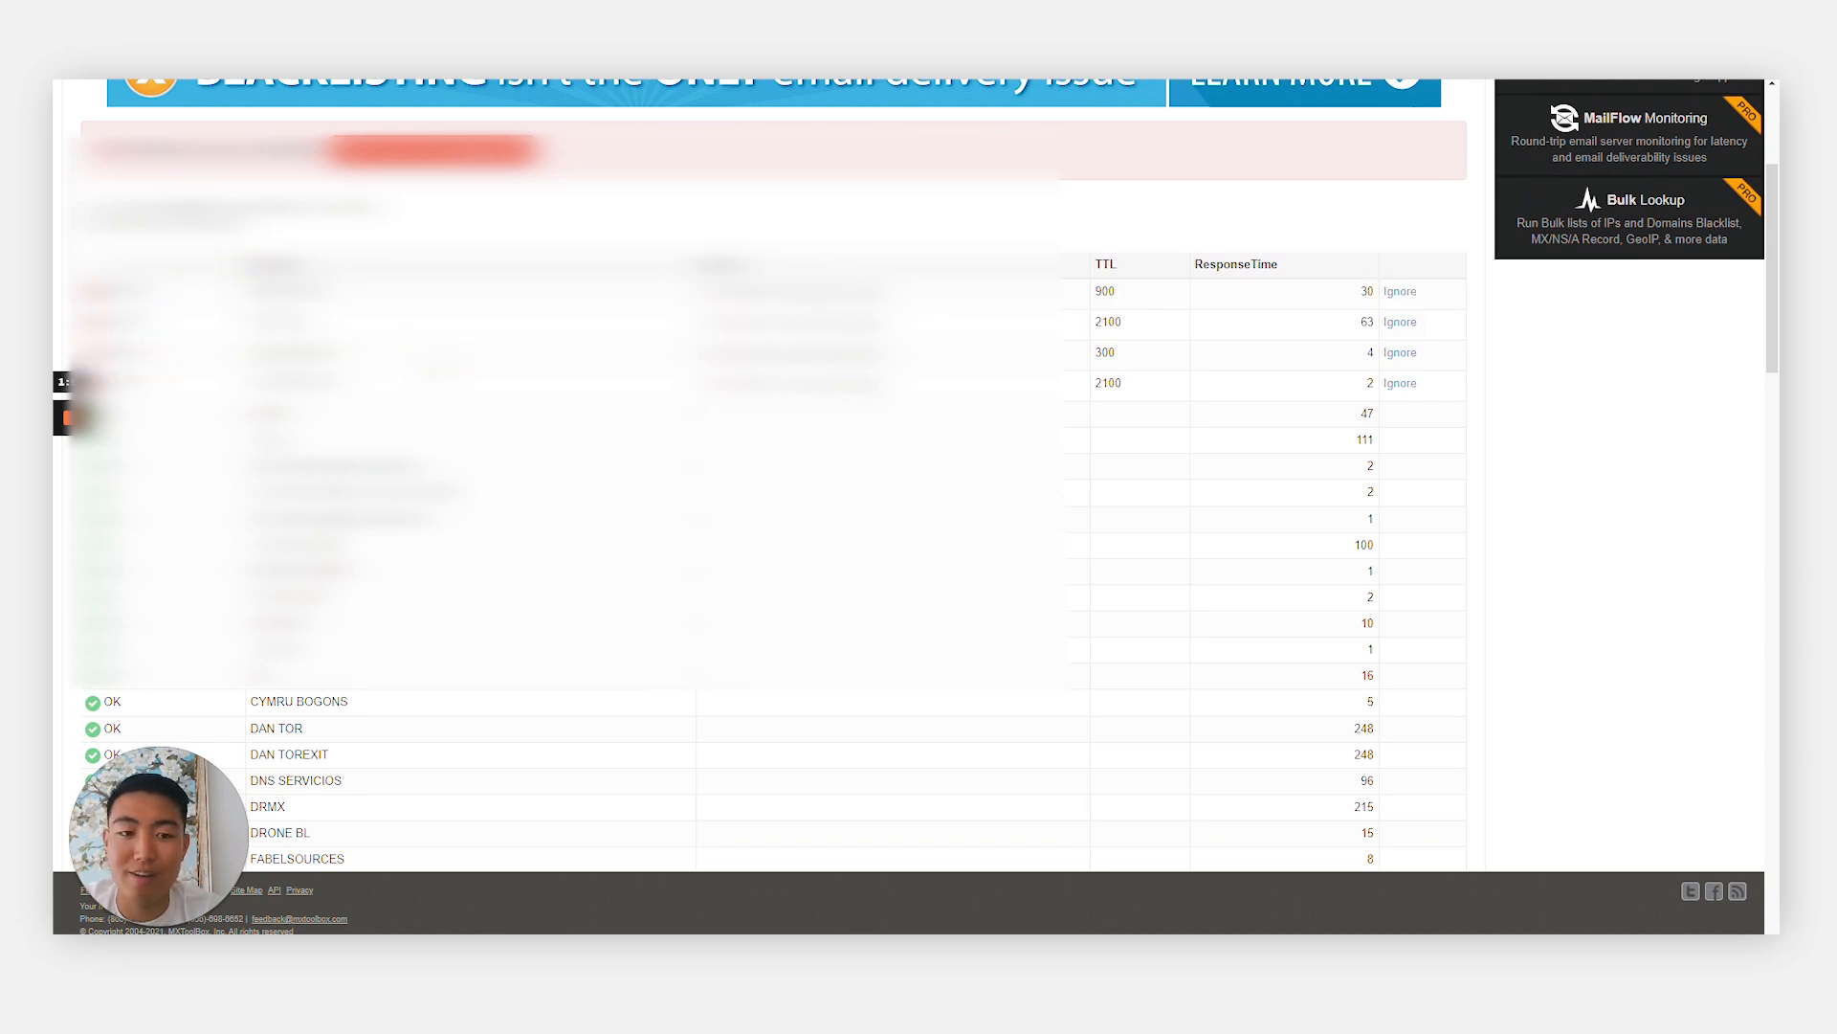
pyautogui.scroll(-3)
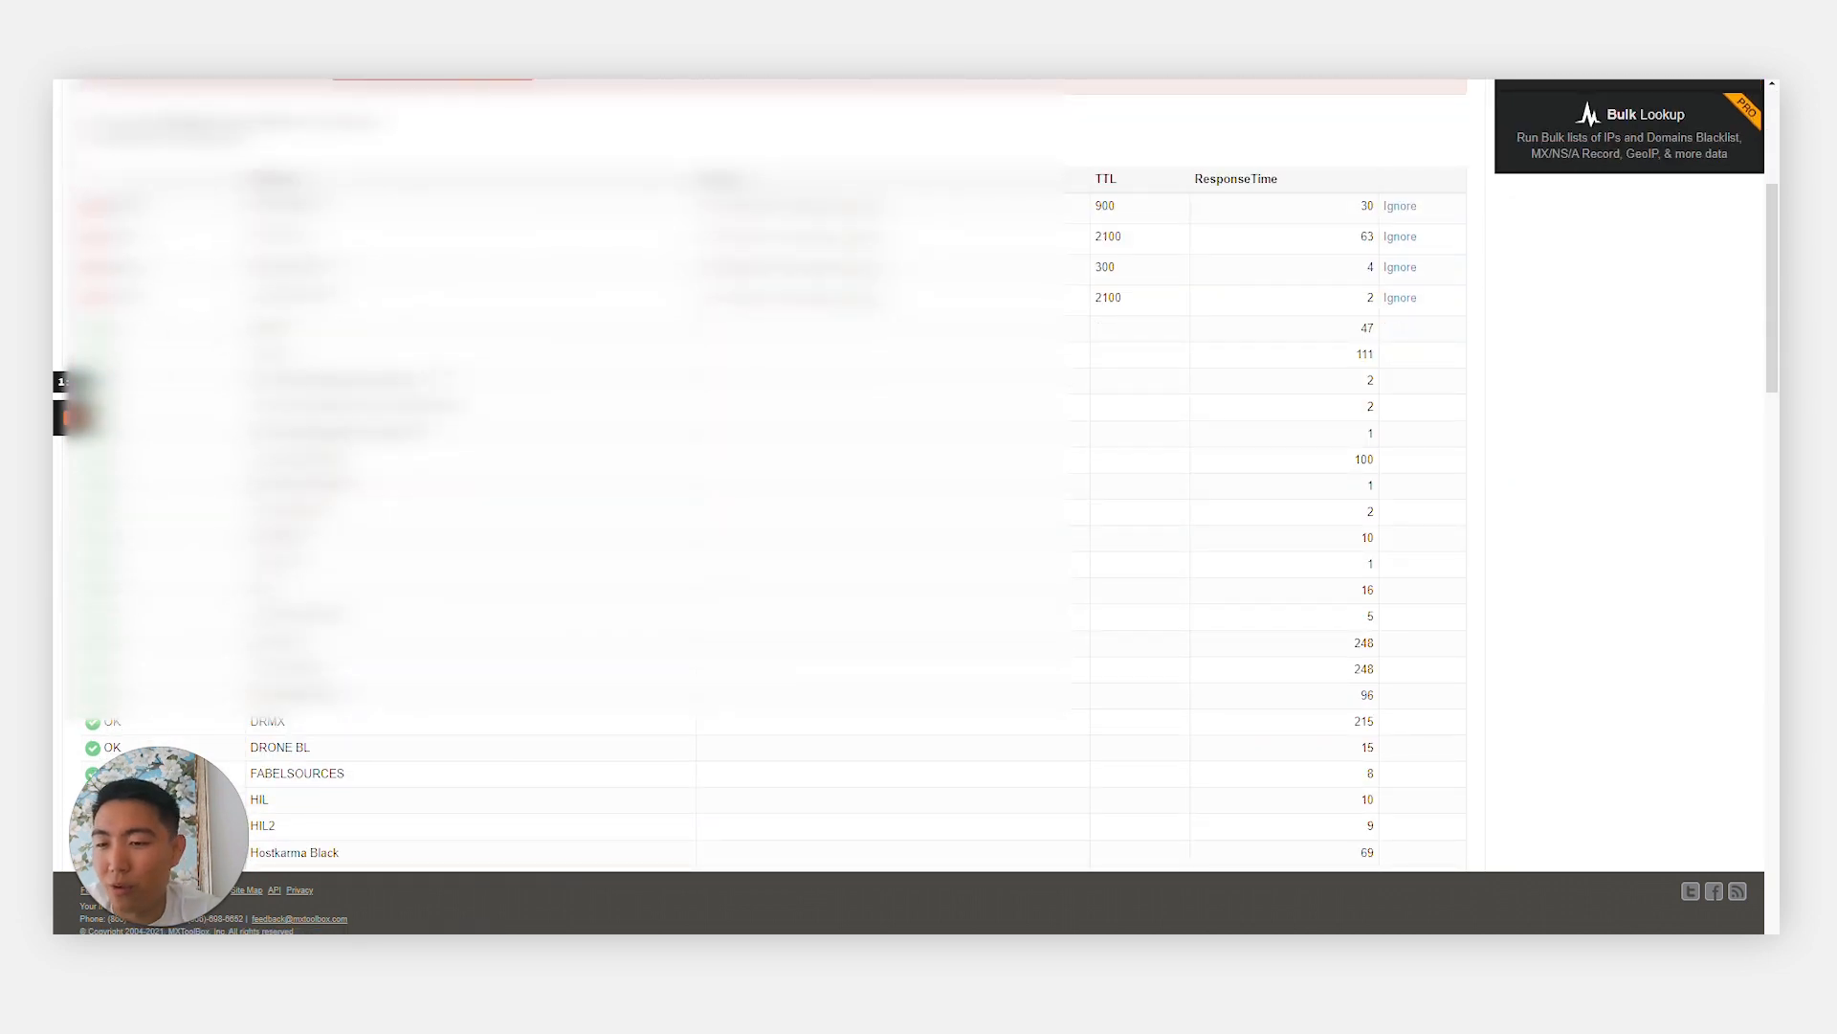
pyautogui.scroll(-3)
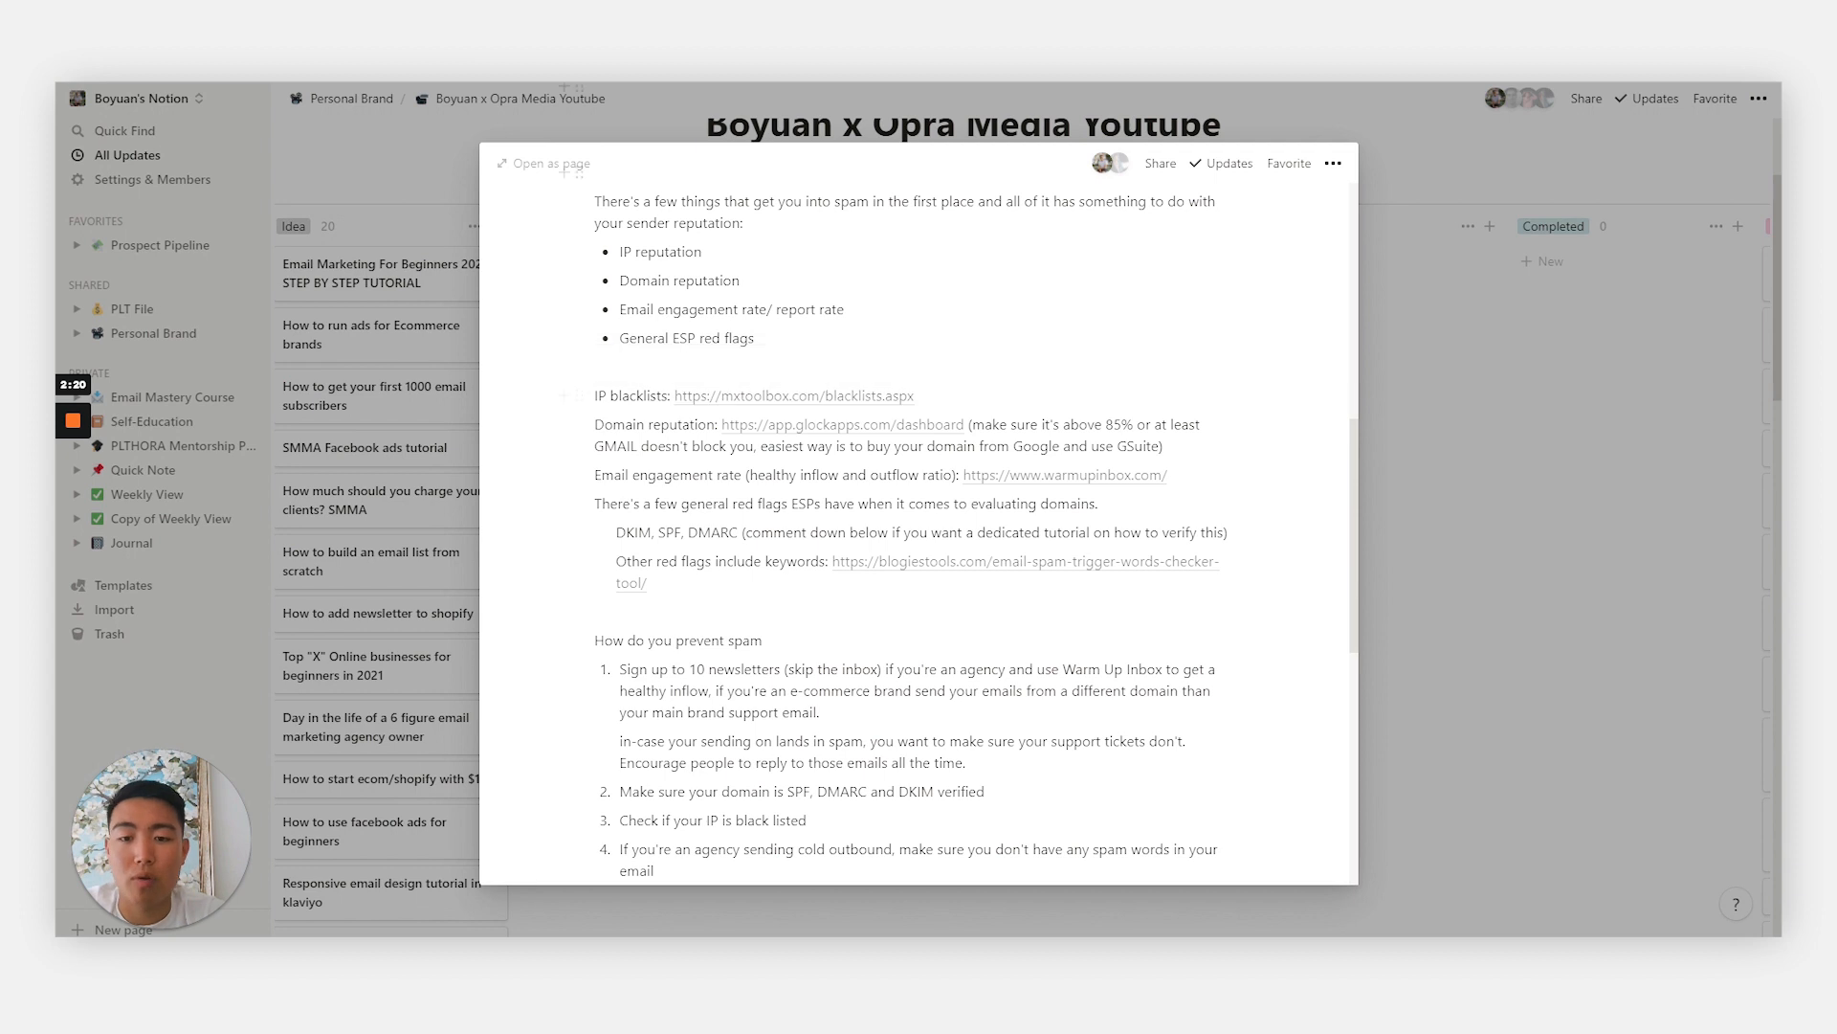
# Step: Select text in the Domain reputation line and switch to the app.glockapps.com dashboard
pyautogui.doubleClick(619, 425)
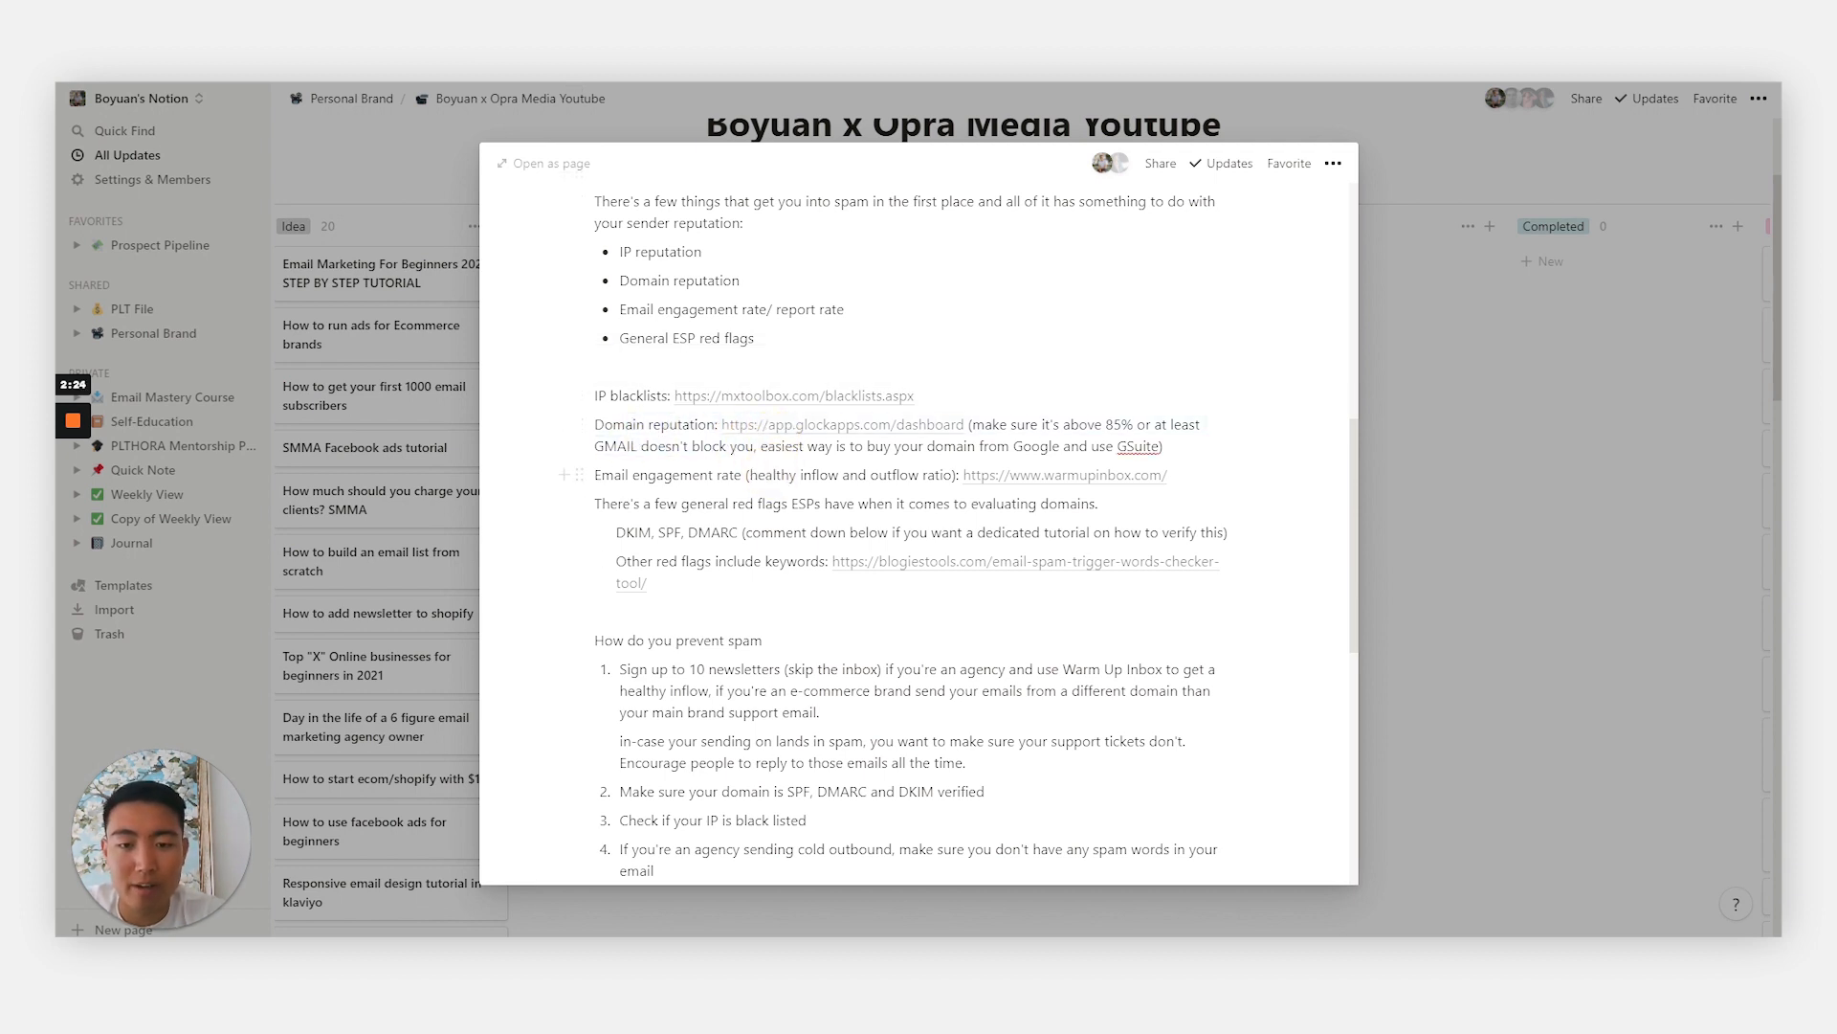
pyautogui.moveTo(763, 426)
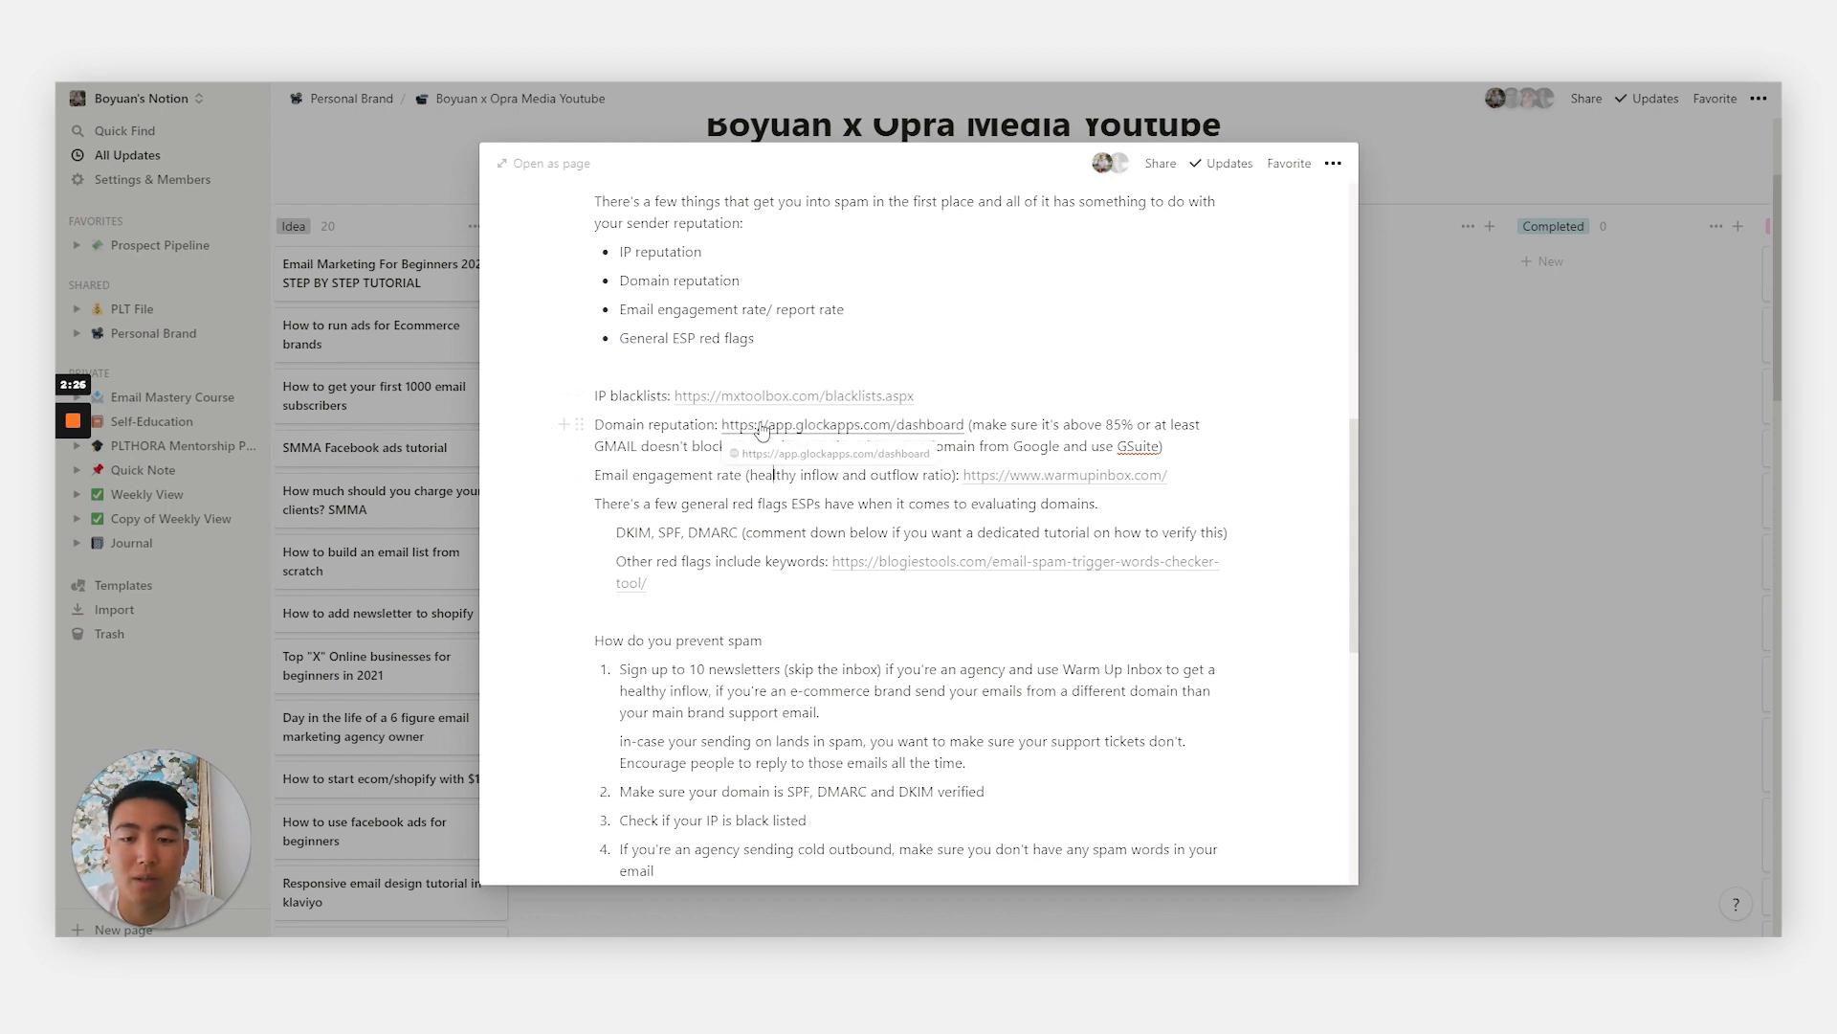
pyautogui.moveTo(719, 113)
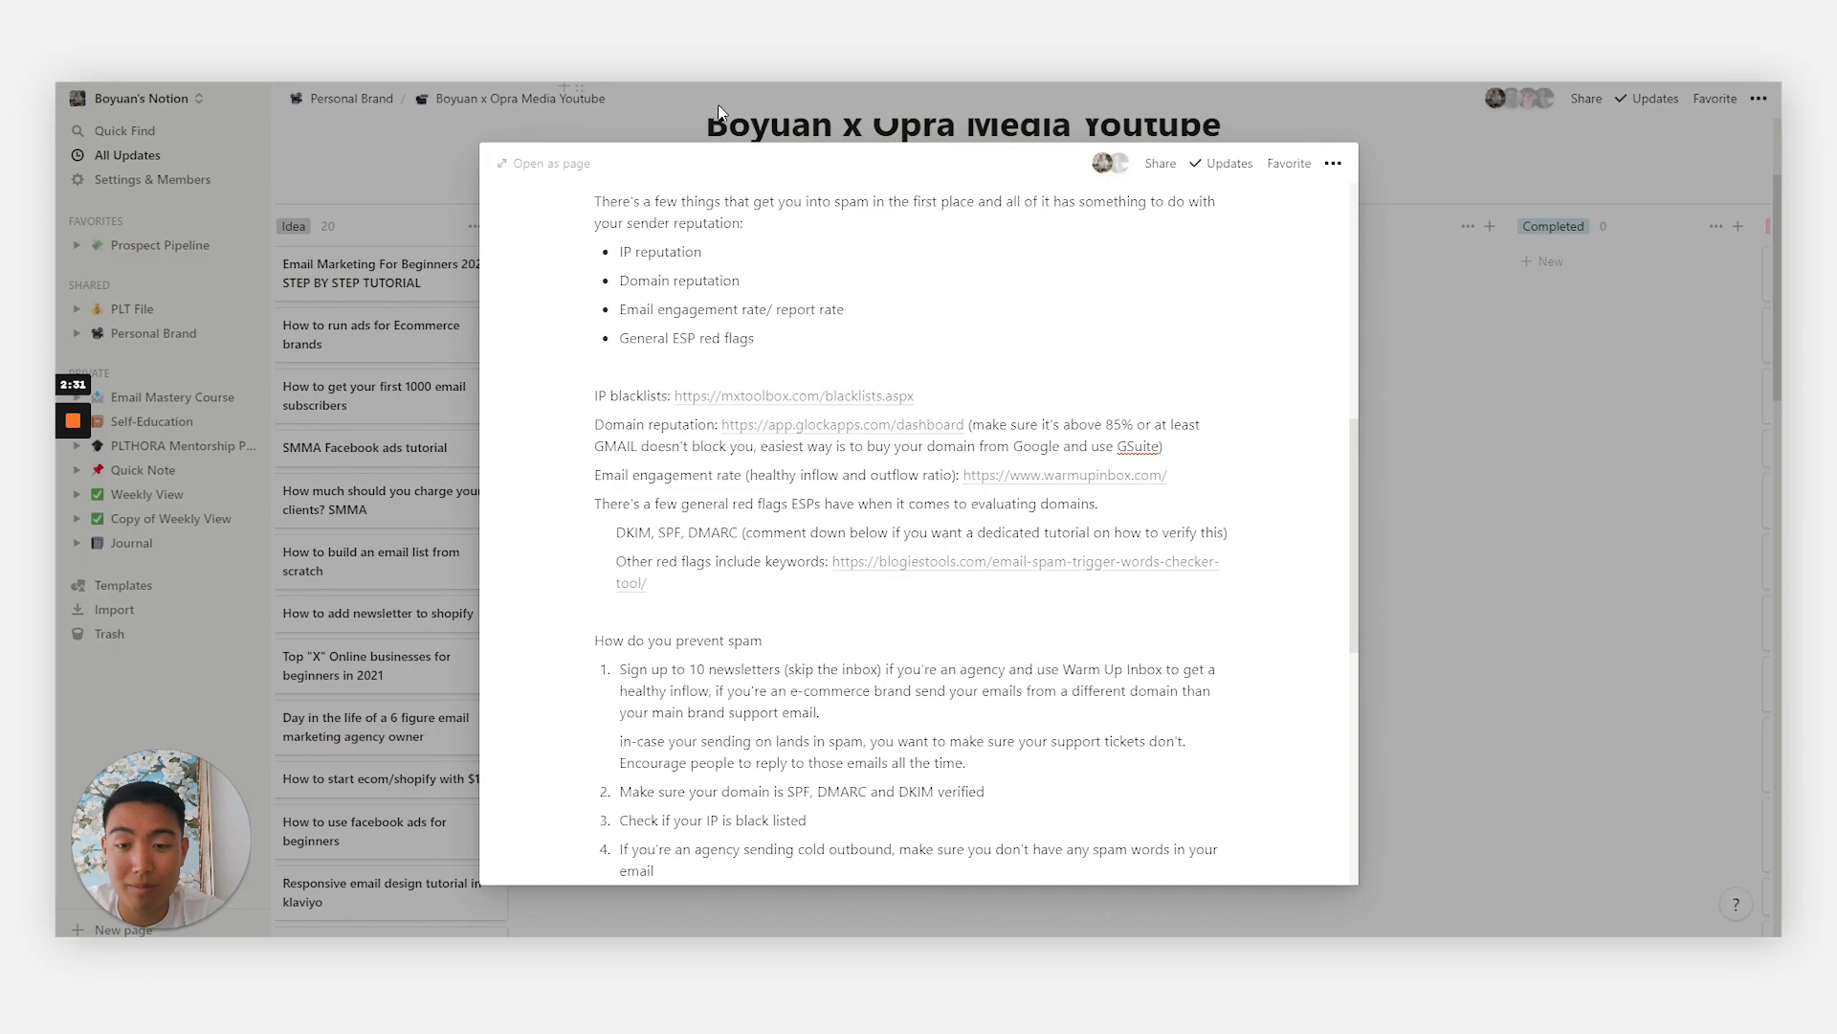
pyautogui.click(840, 424)
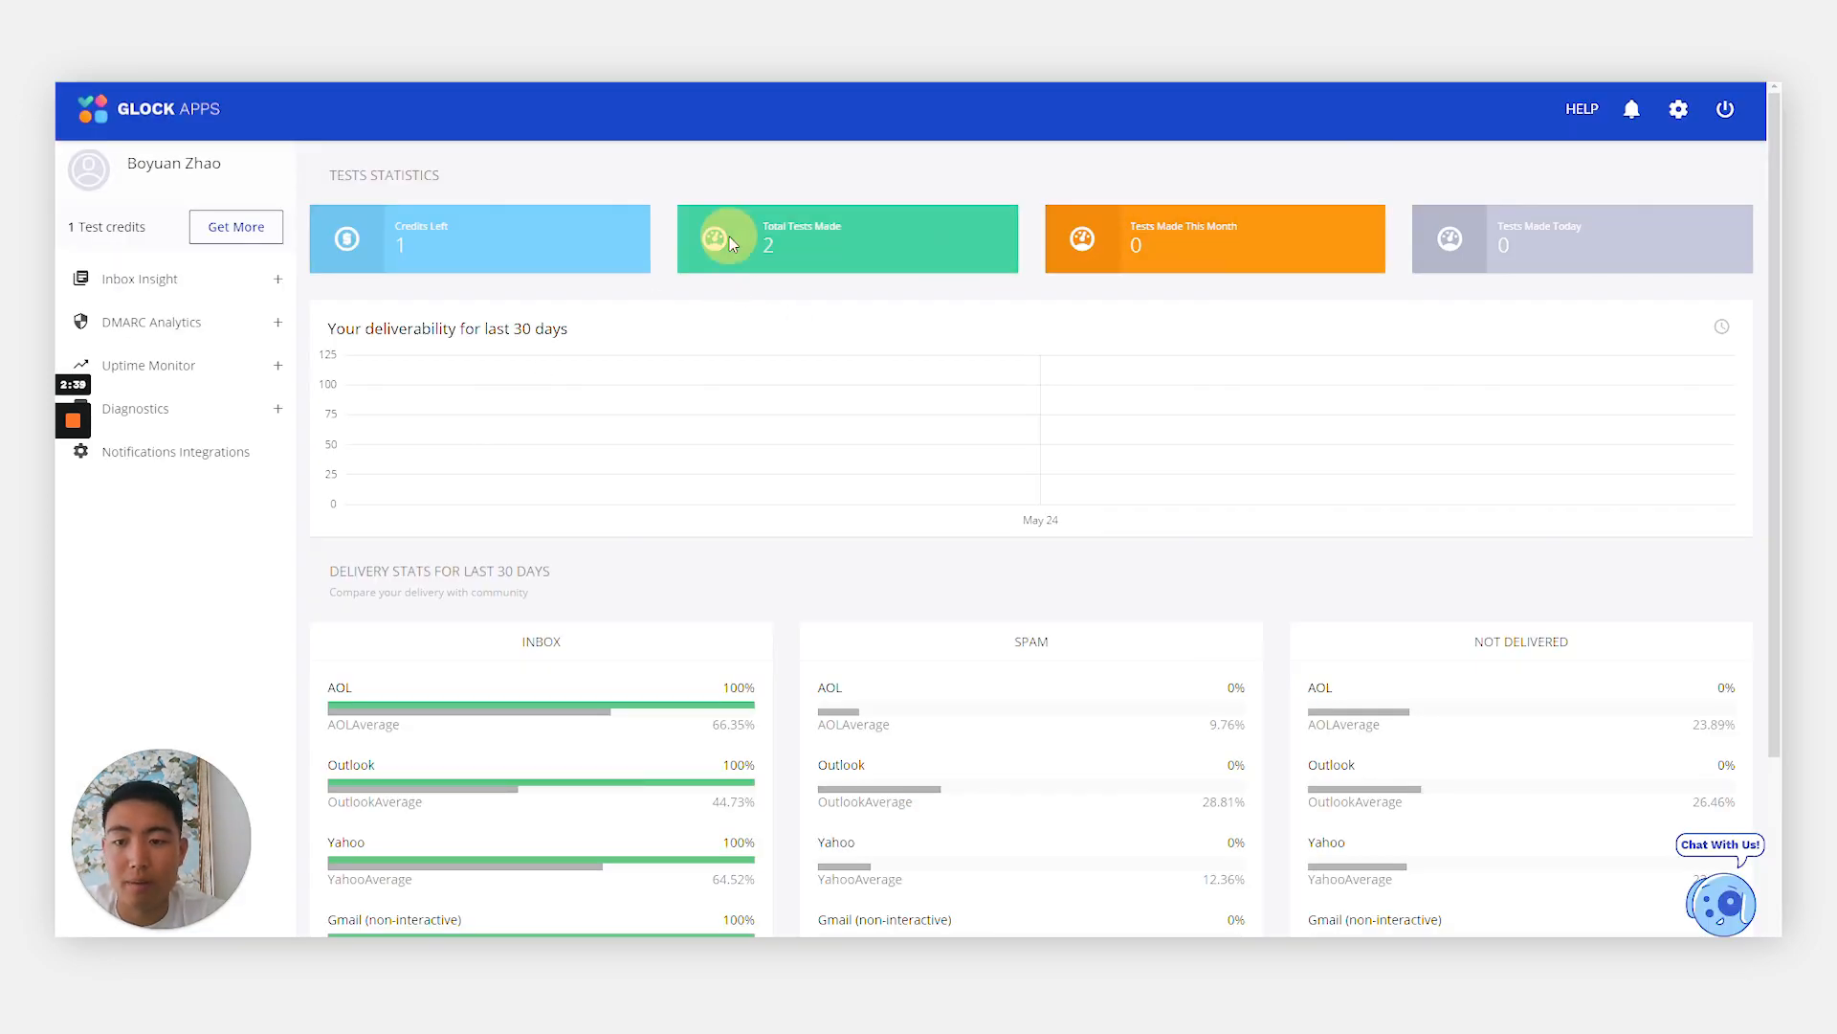
pyautogui.moveTo(215, 290)
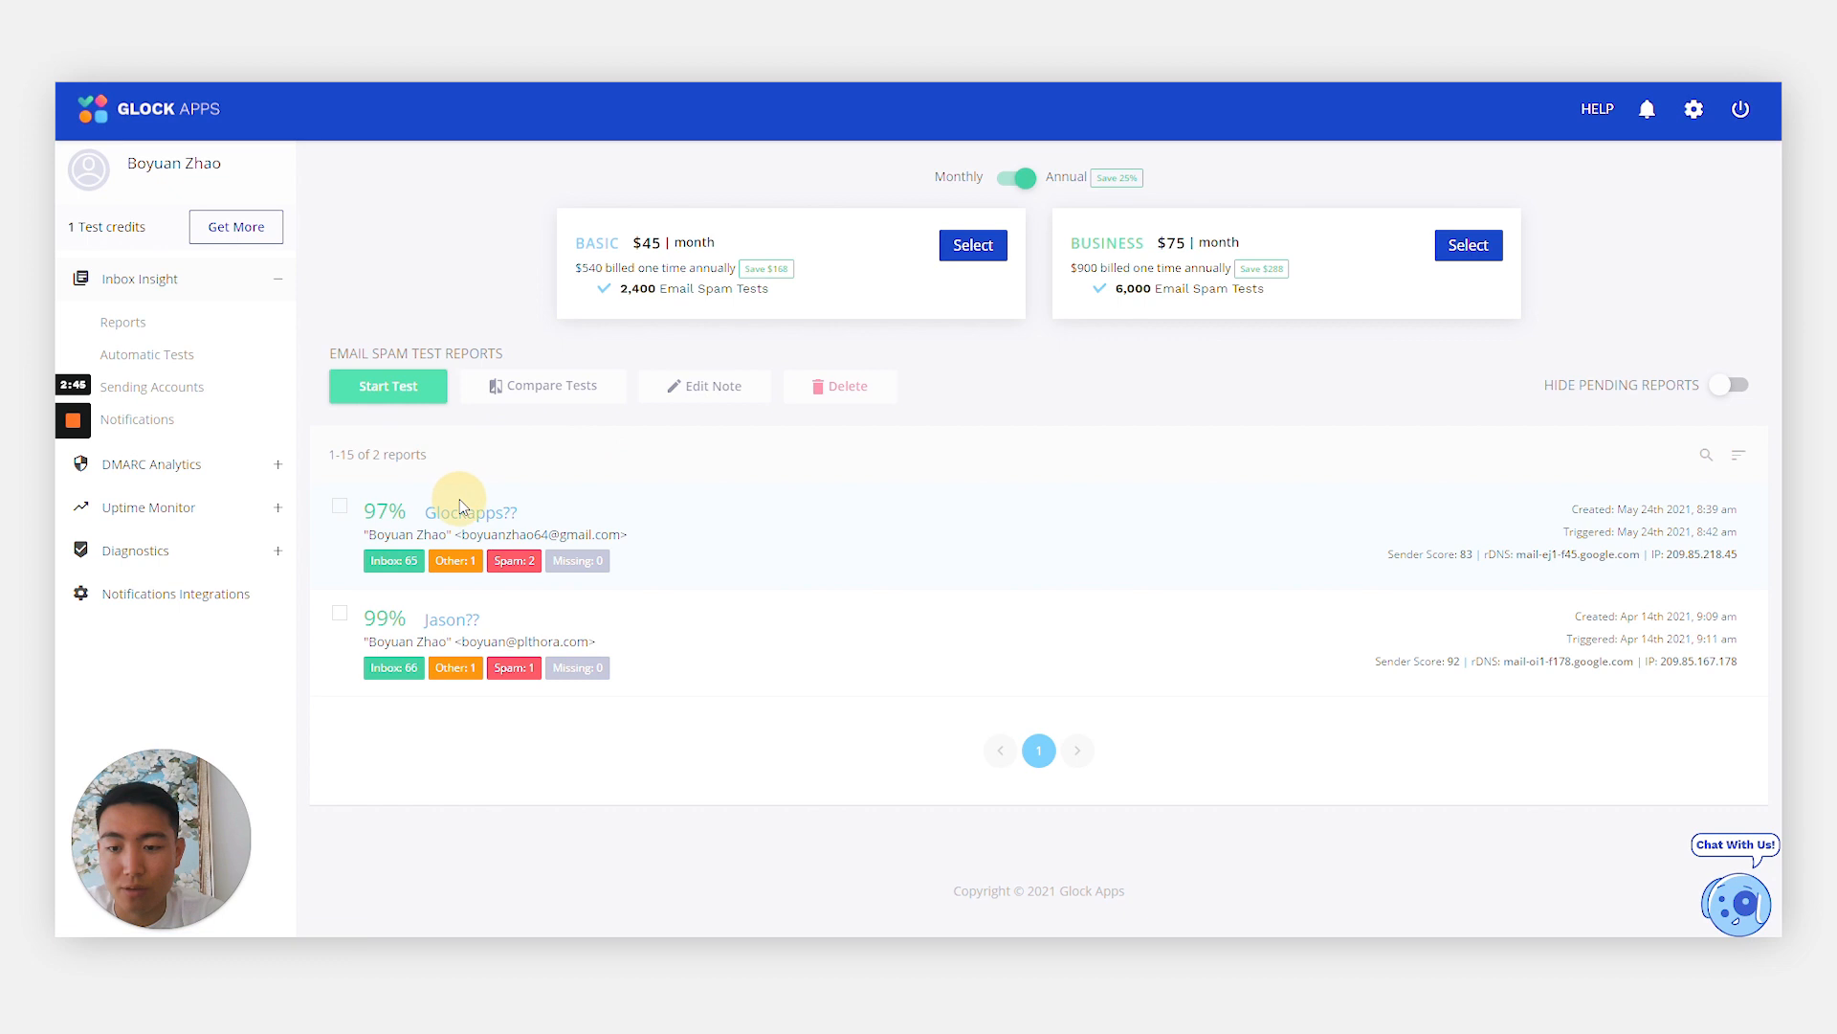
# Step: Open the 'Glockapps??' spam test report from the Reports list
pyautogui.click(470, 512)
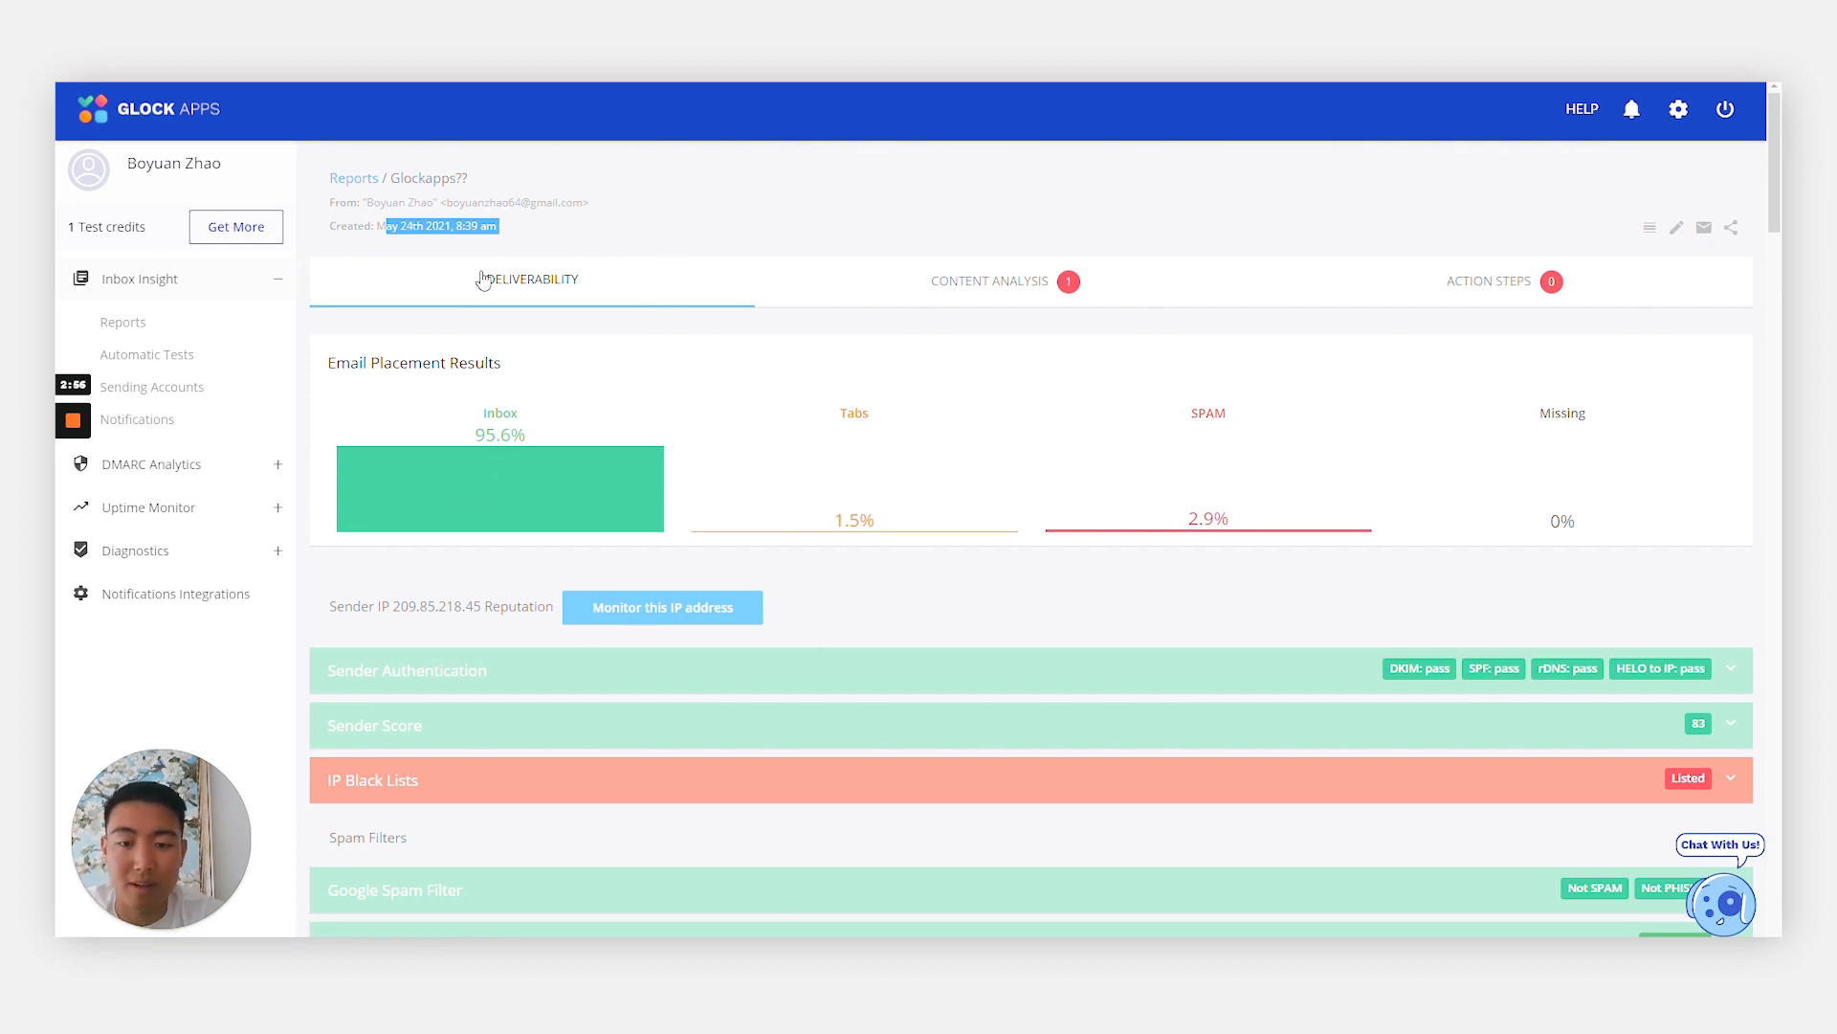
# Step: Scroll down to the IP Black Lists section showing backscatterer.org and sorbs.net listings
pyautogui.scroll(-3)
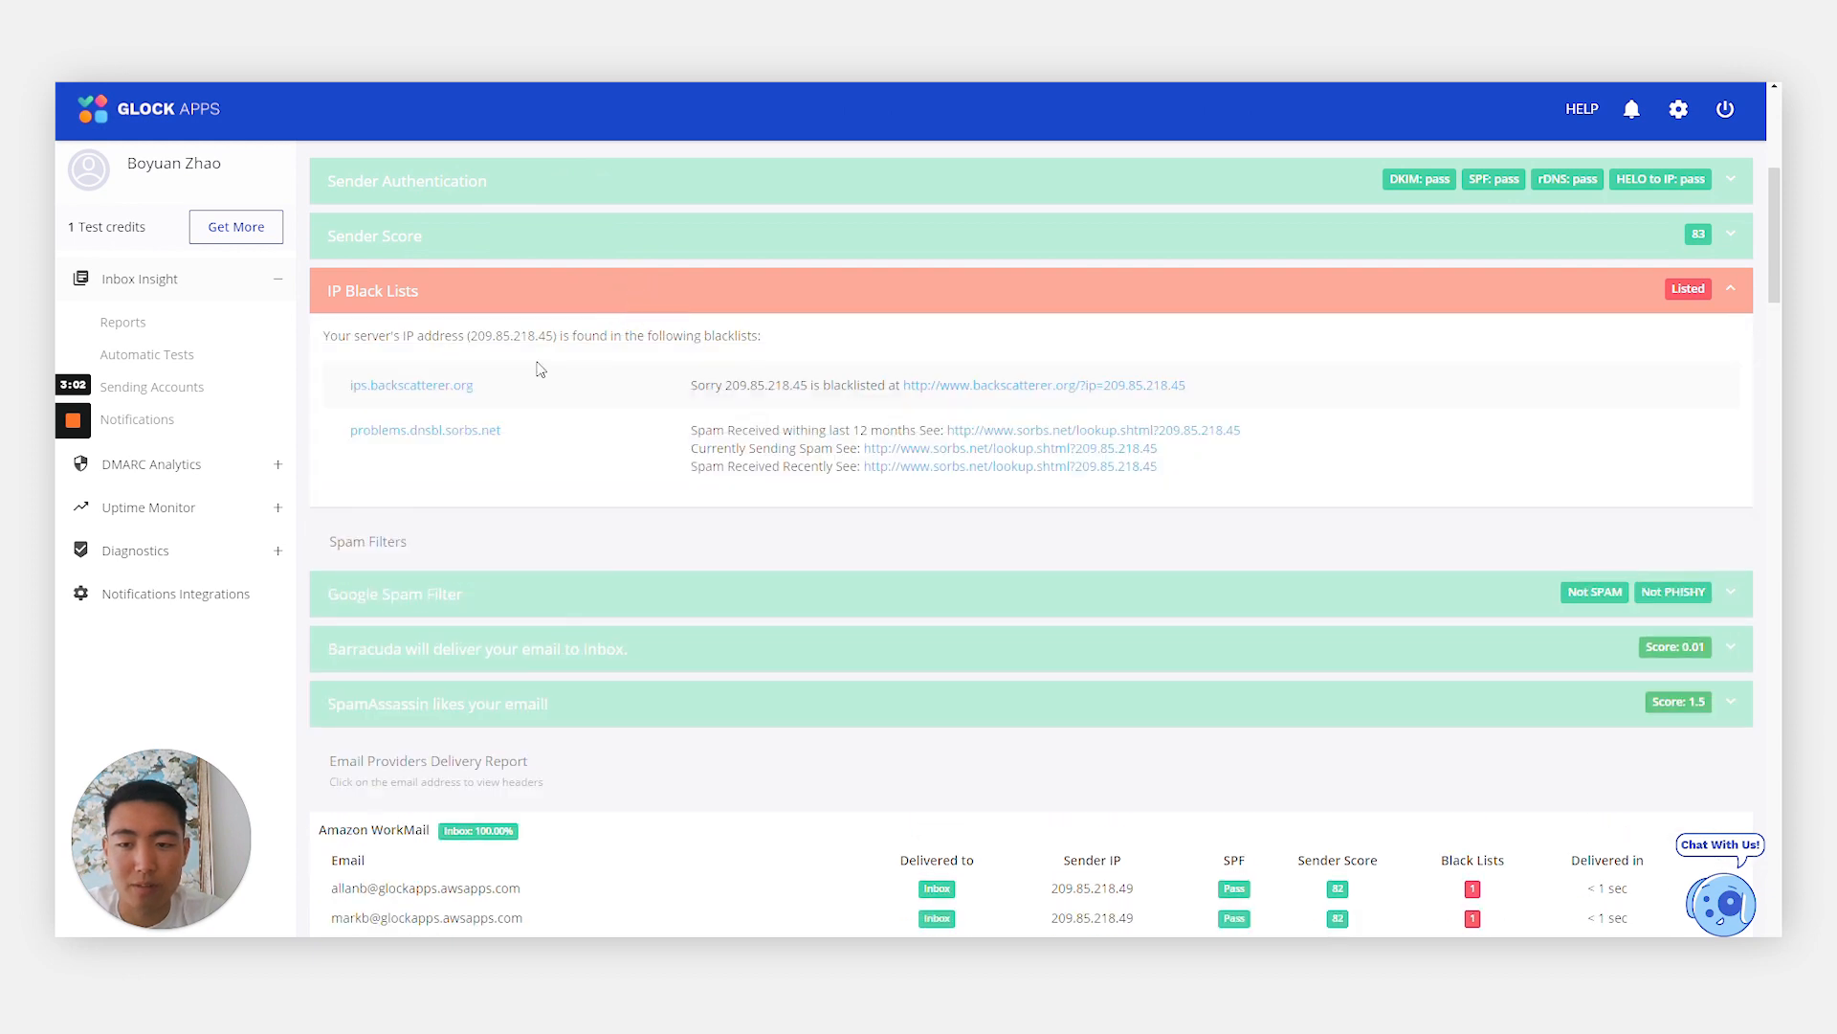
pyautogui.moveTo(830, 476)
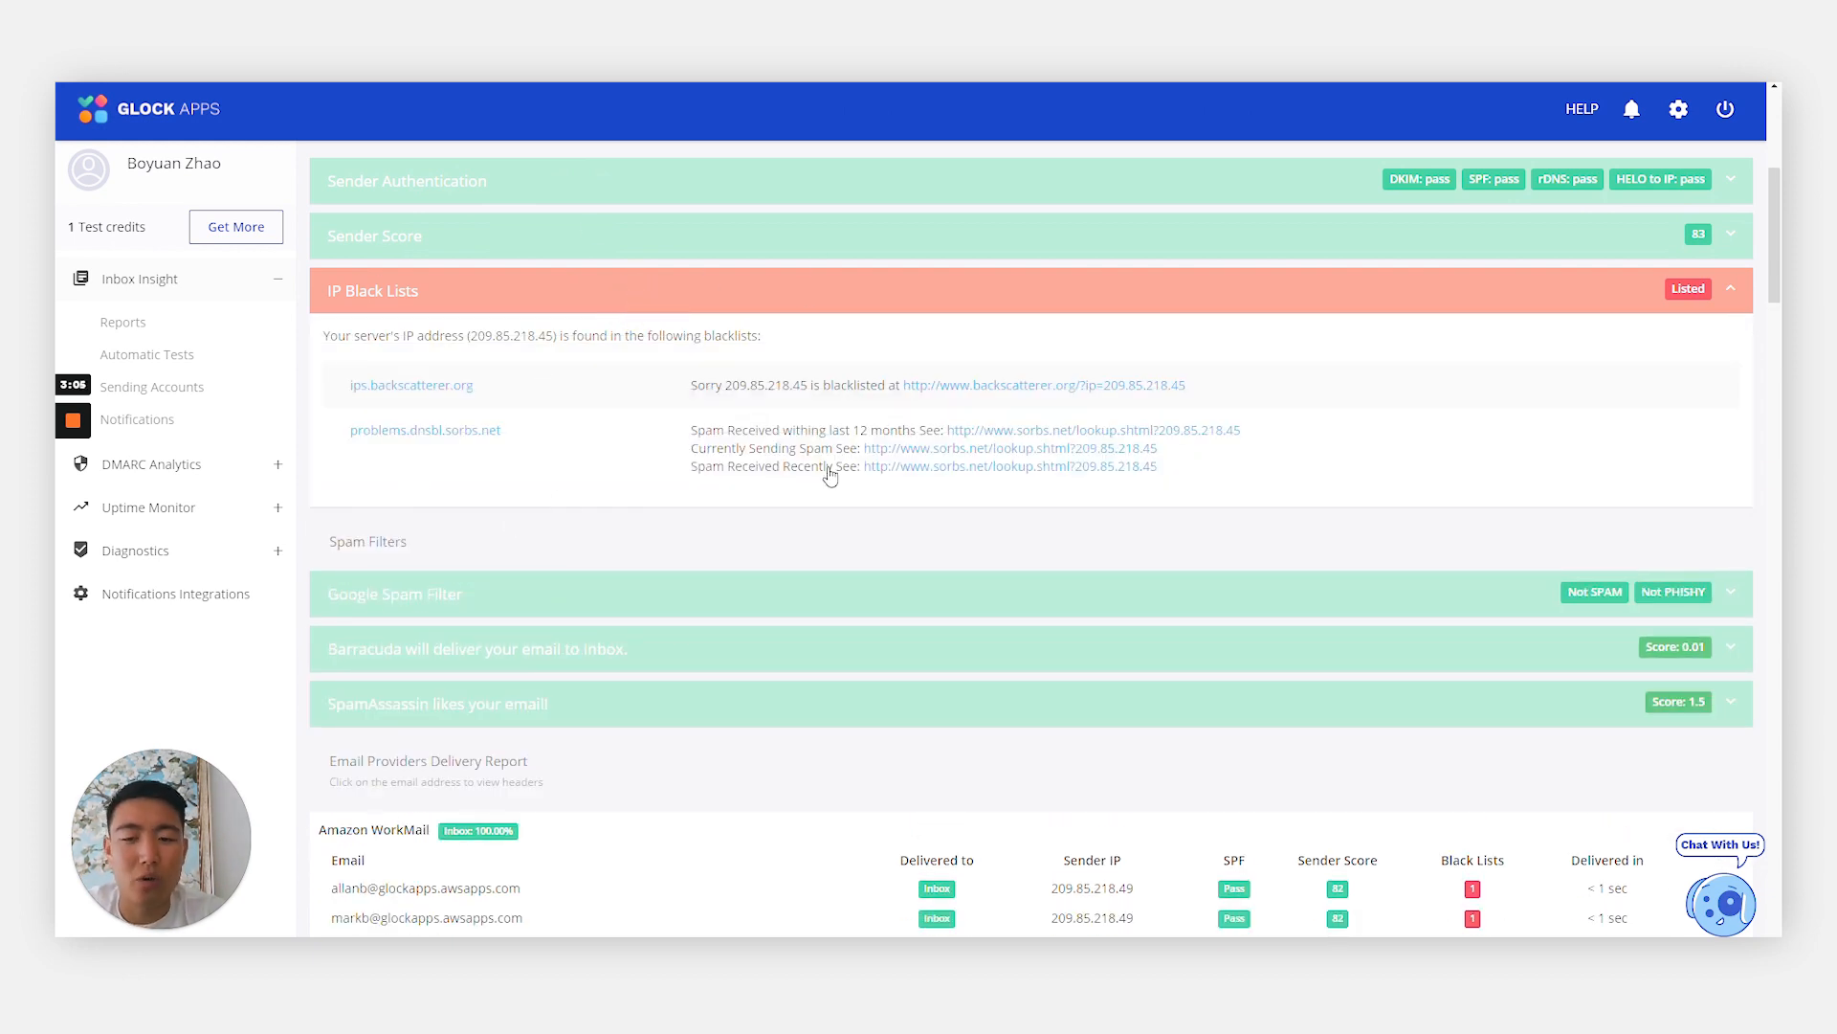
pyautogui.moveTo(677, 521)
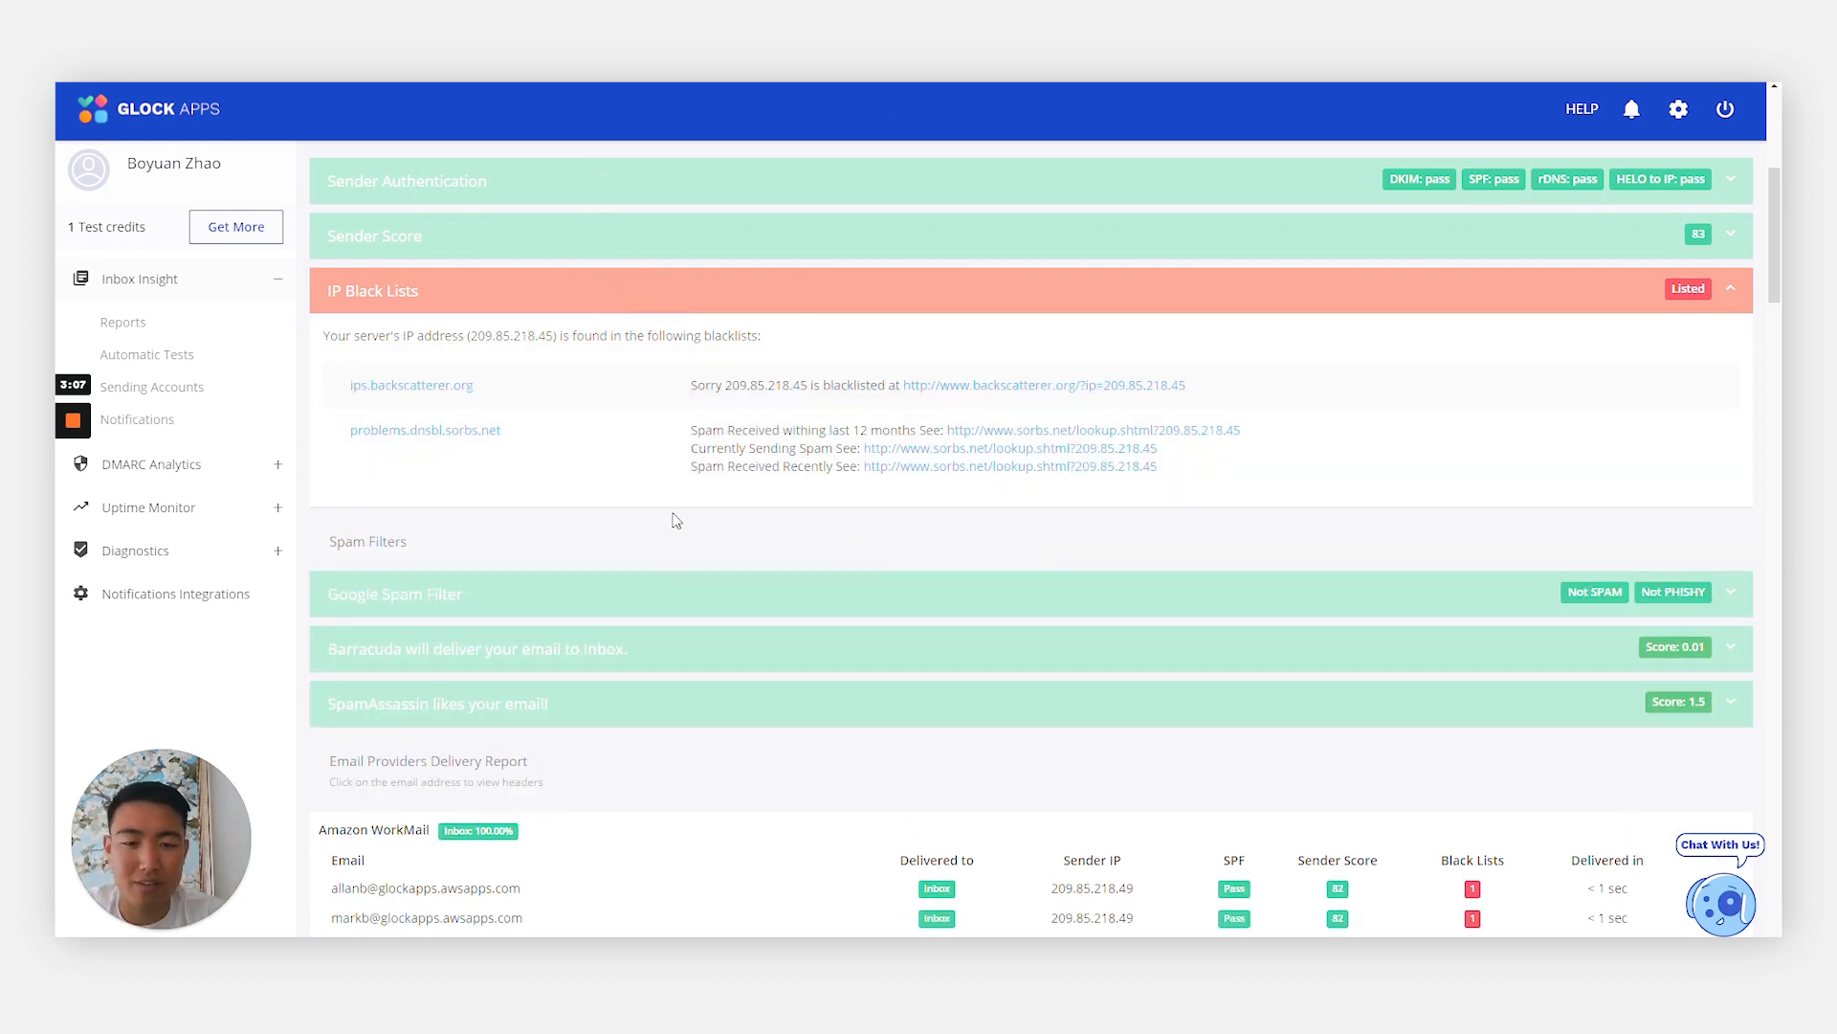
pyautogui.scroll(-3)
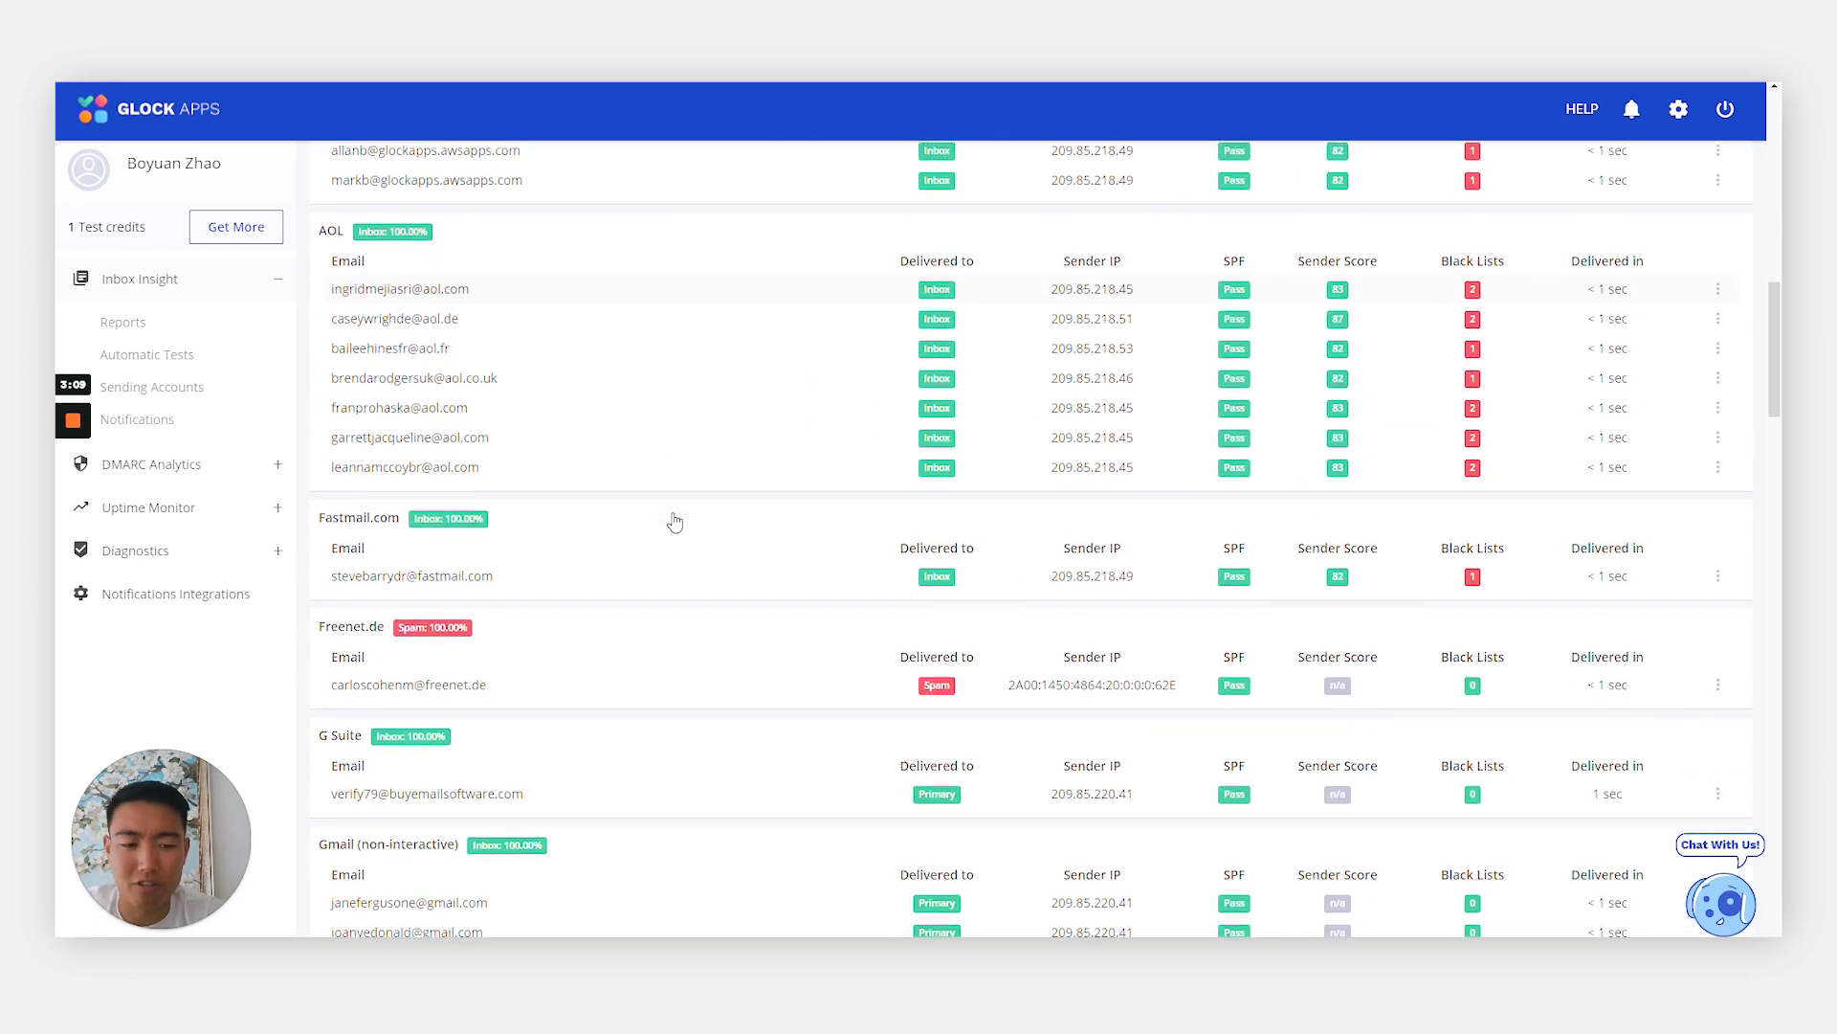
pyautogui.scroll(-3)
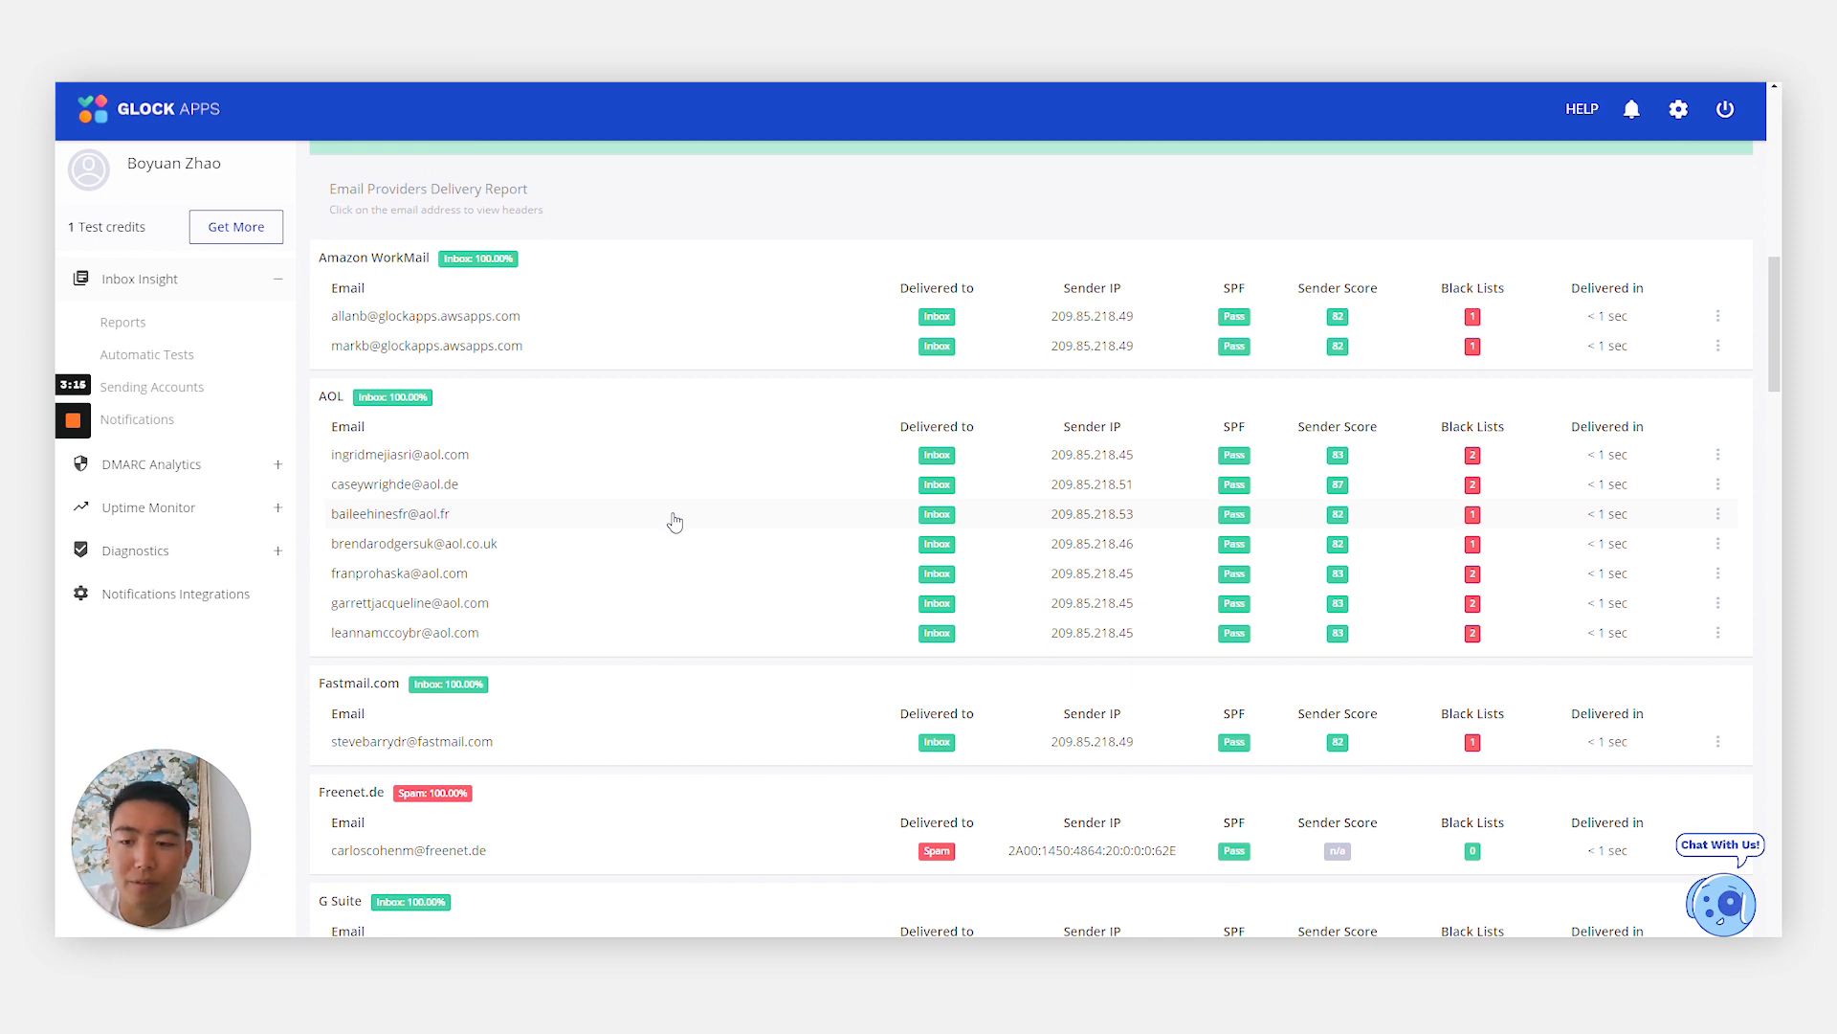
pyautogui.scroll(-3)
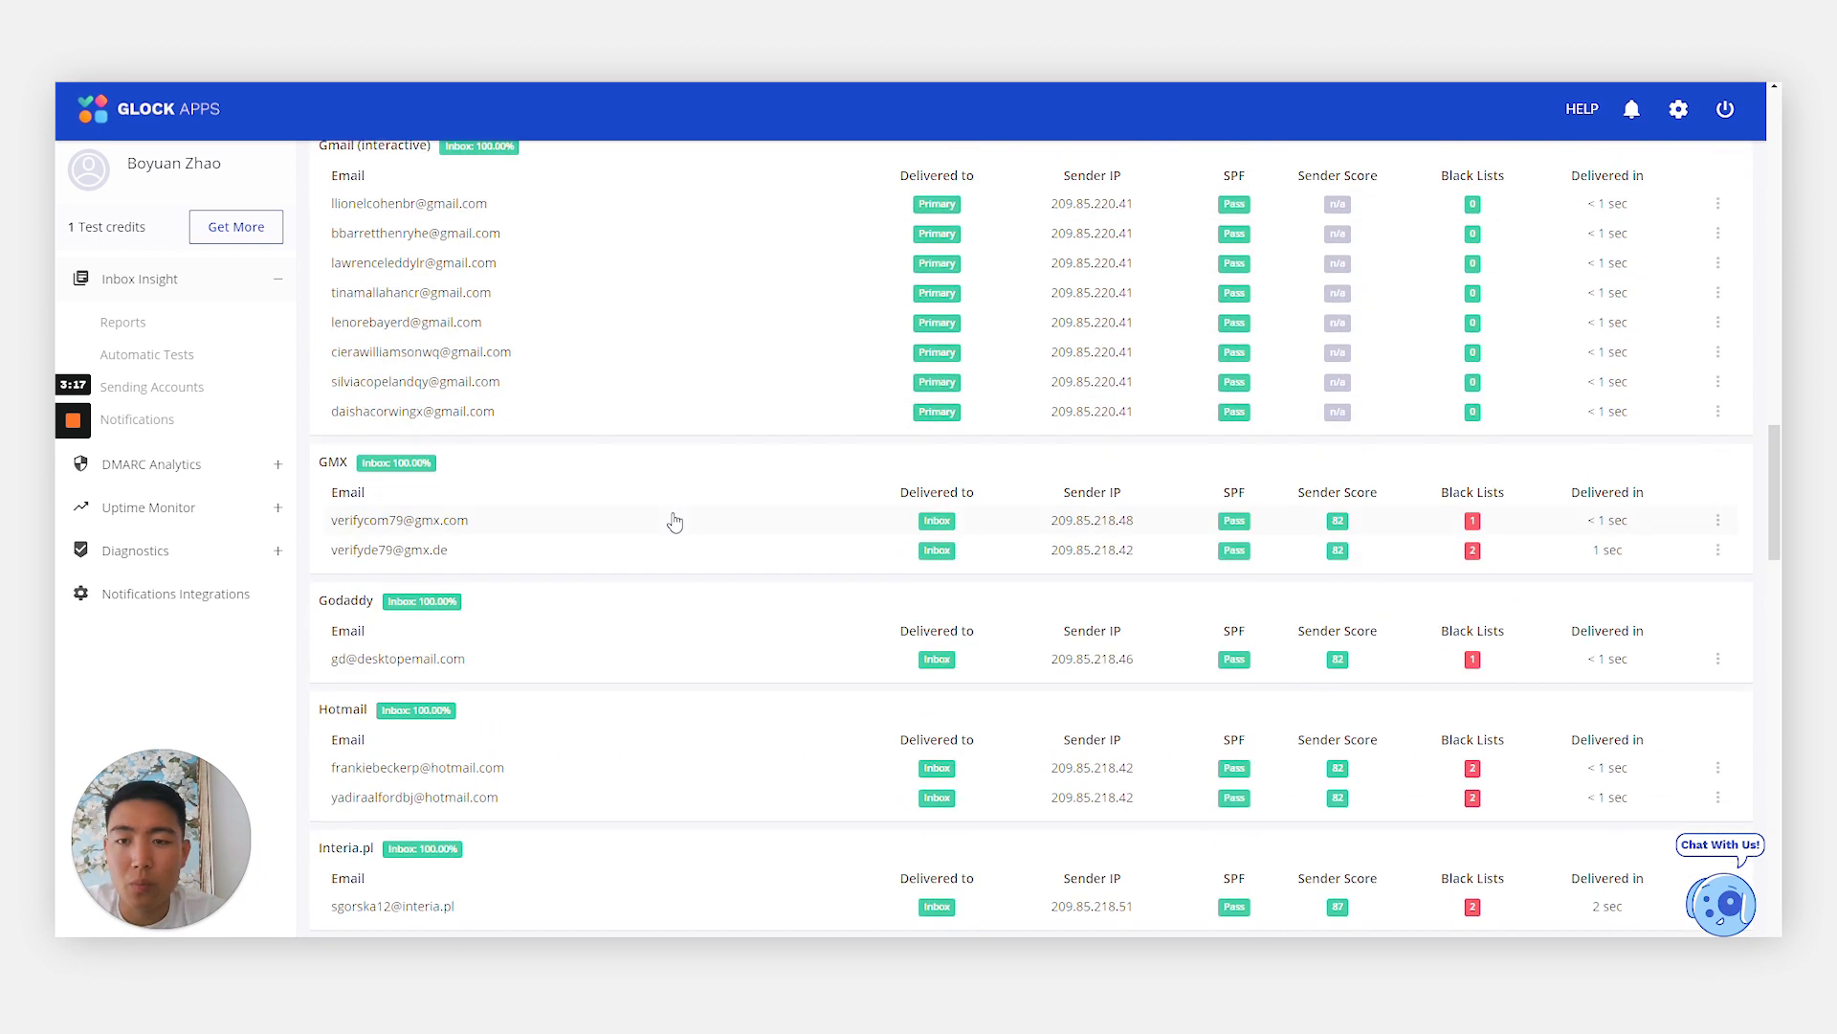
pyautogui.scroll(3)
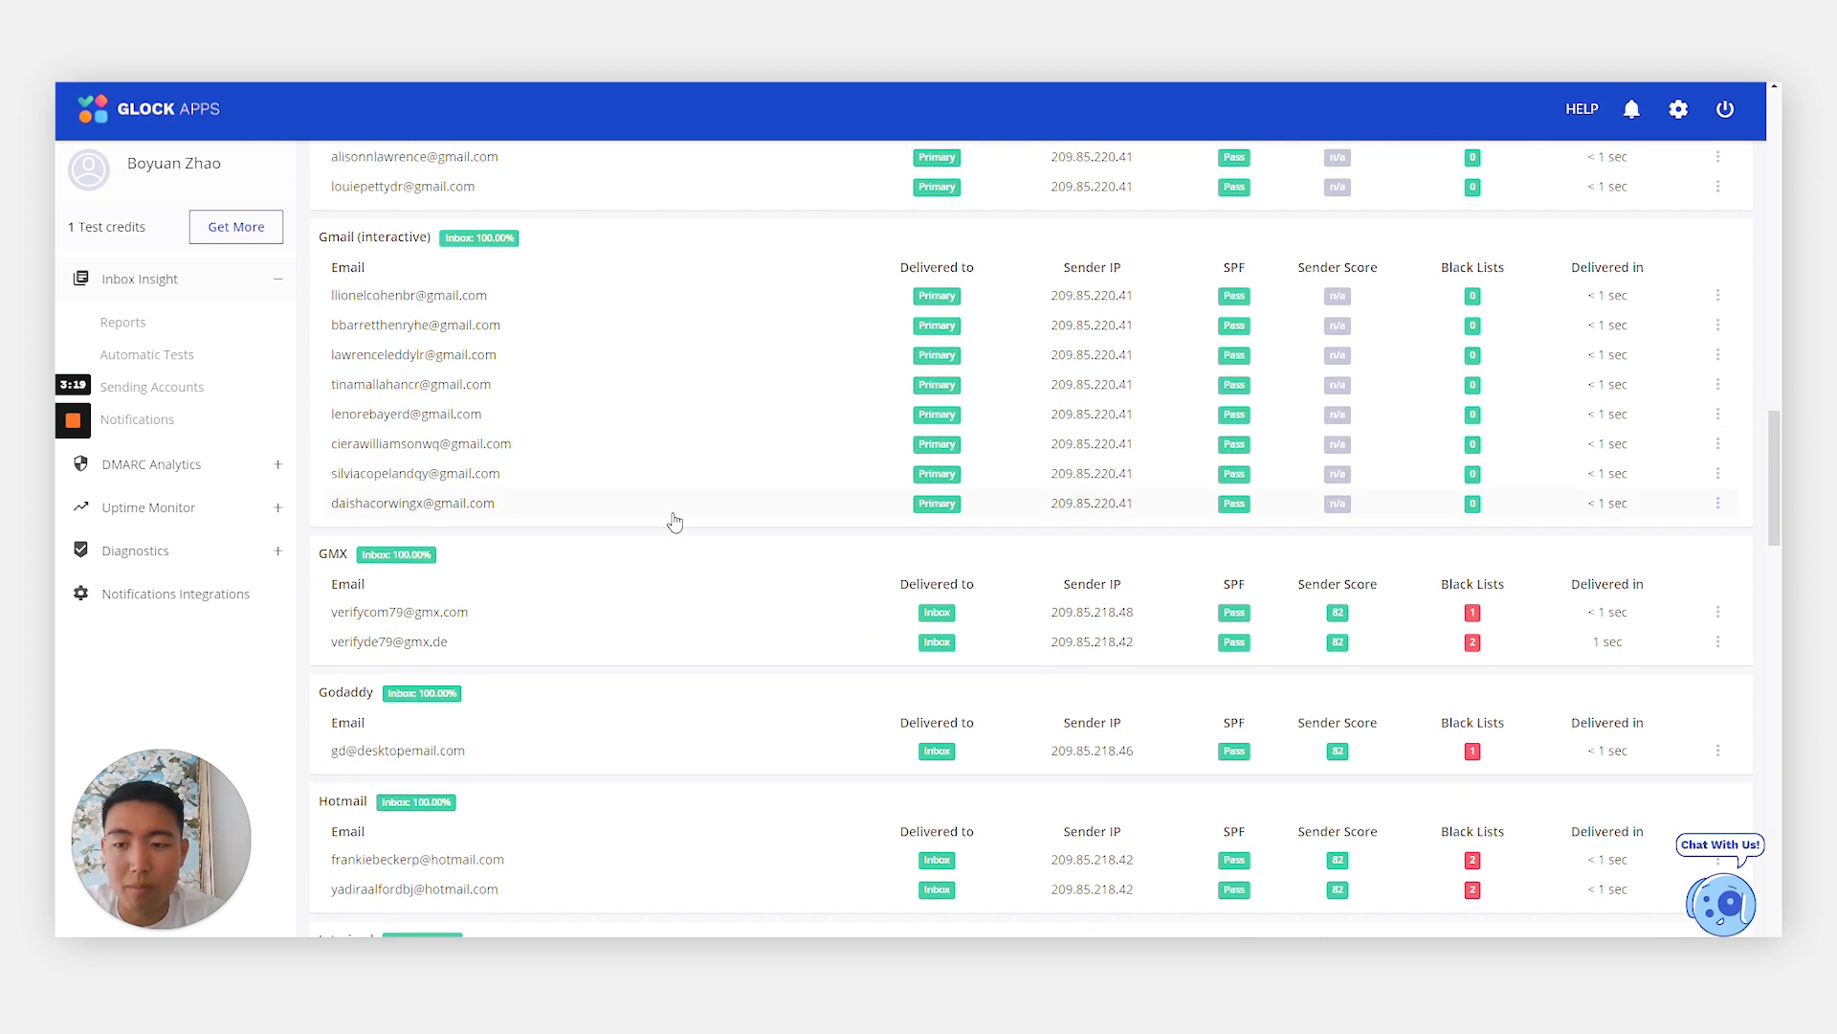
pyautogui.moveTo(542, 532)
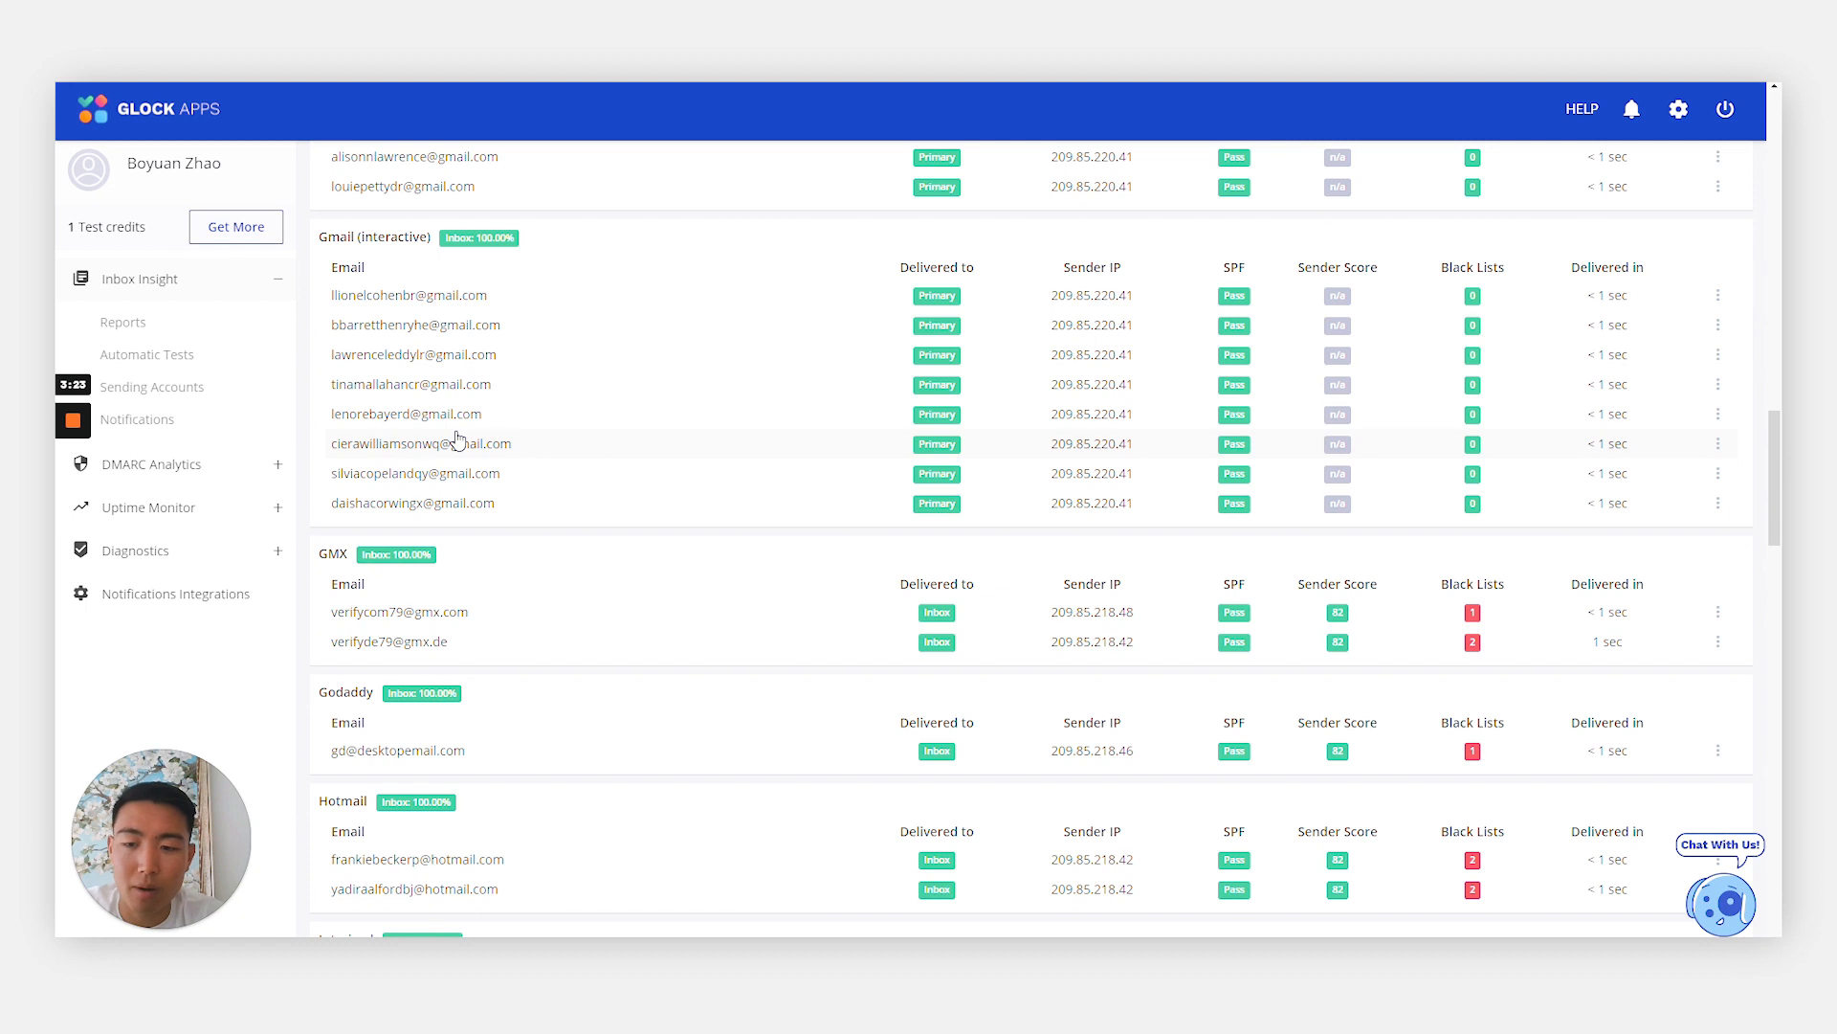
pyautogui.scroll(-3)
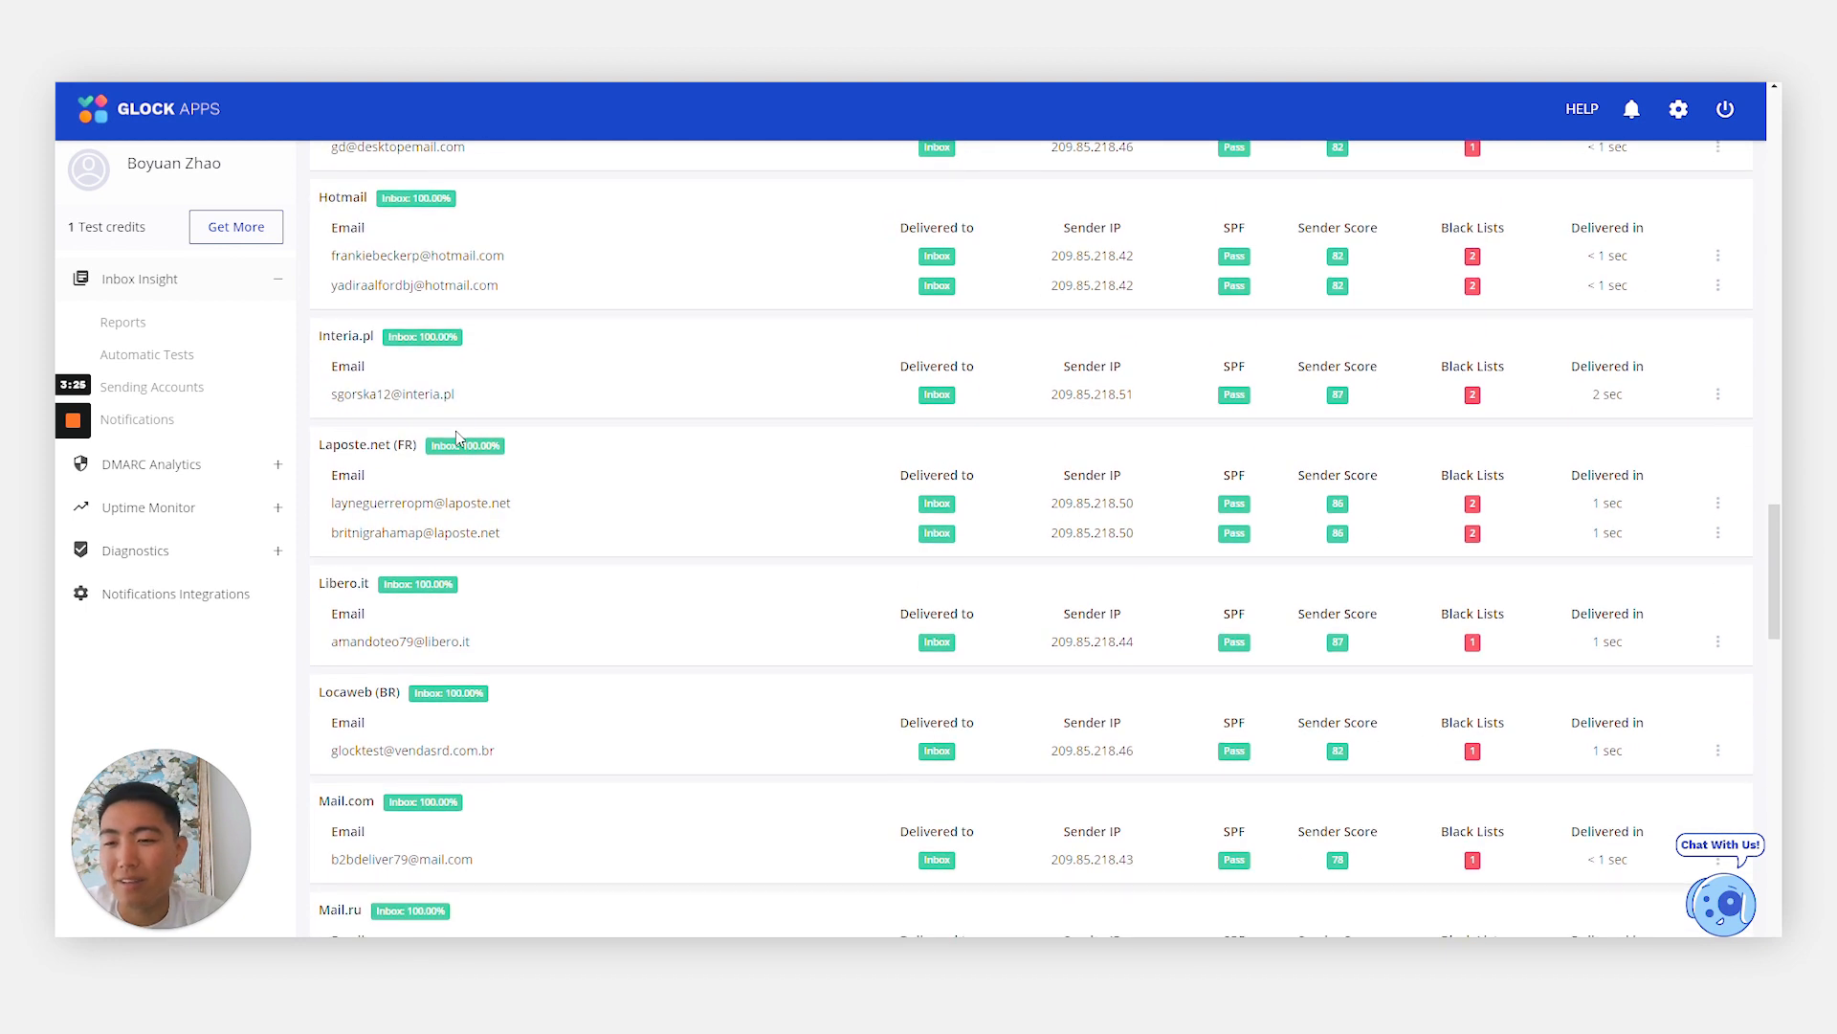
pyautogui.scroll(-3)
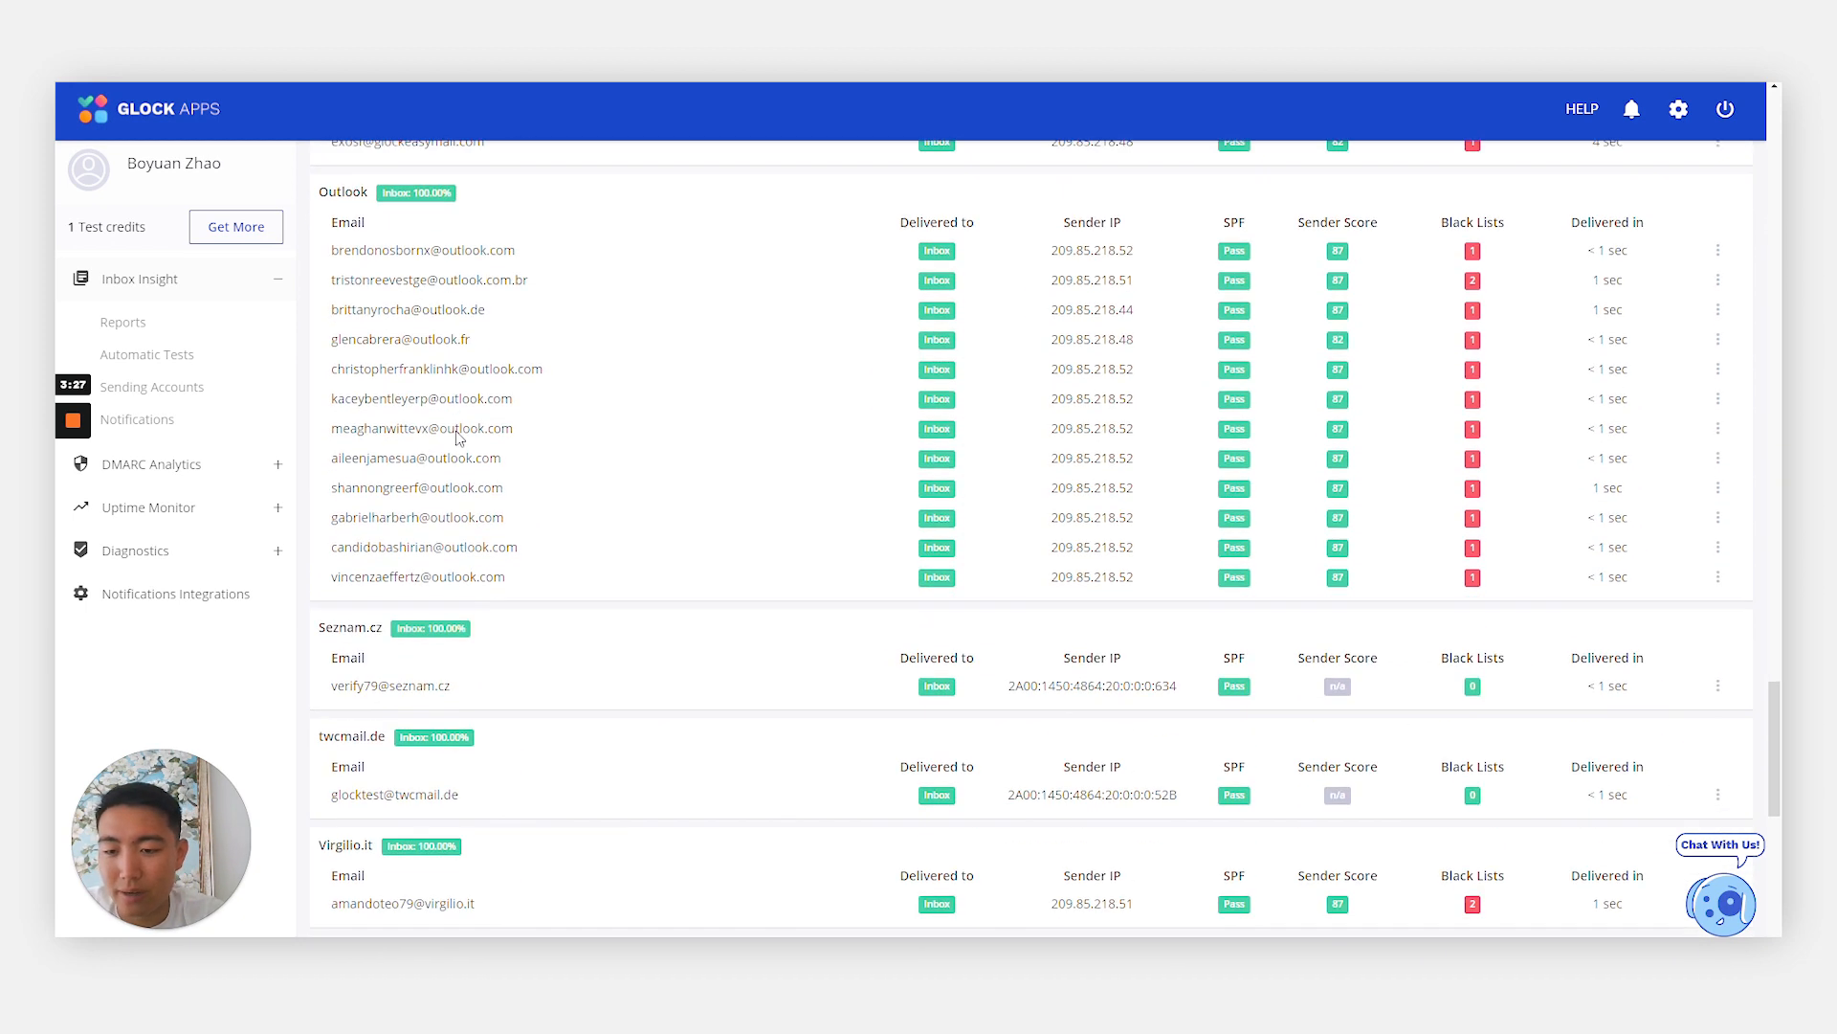
pyautogui.scroll(3)
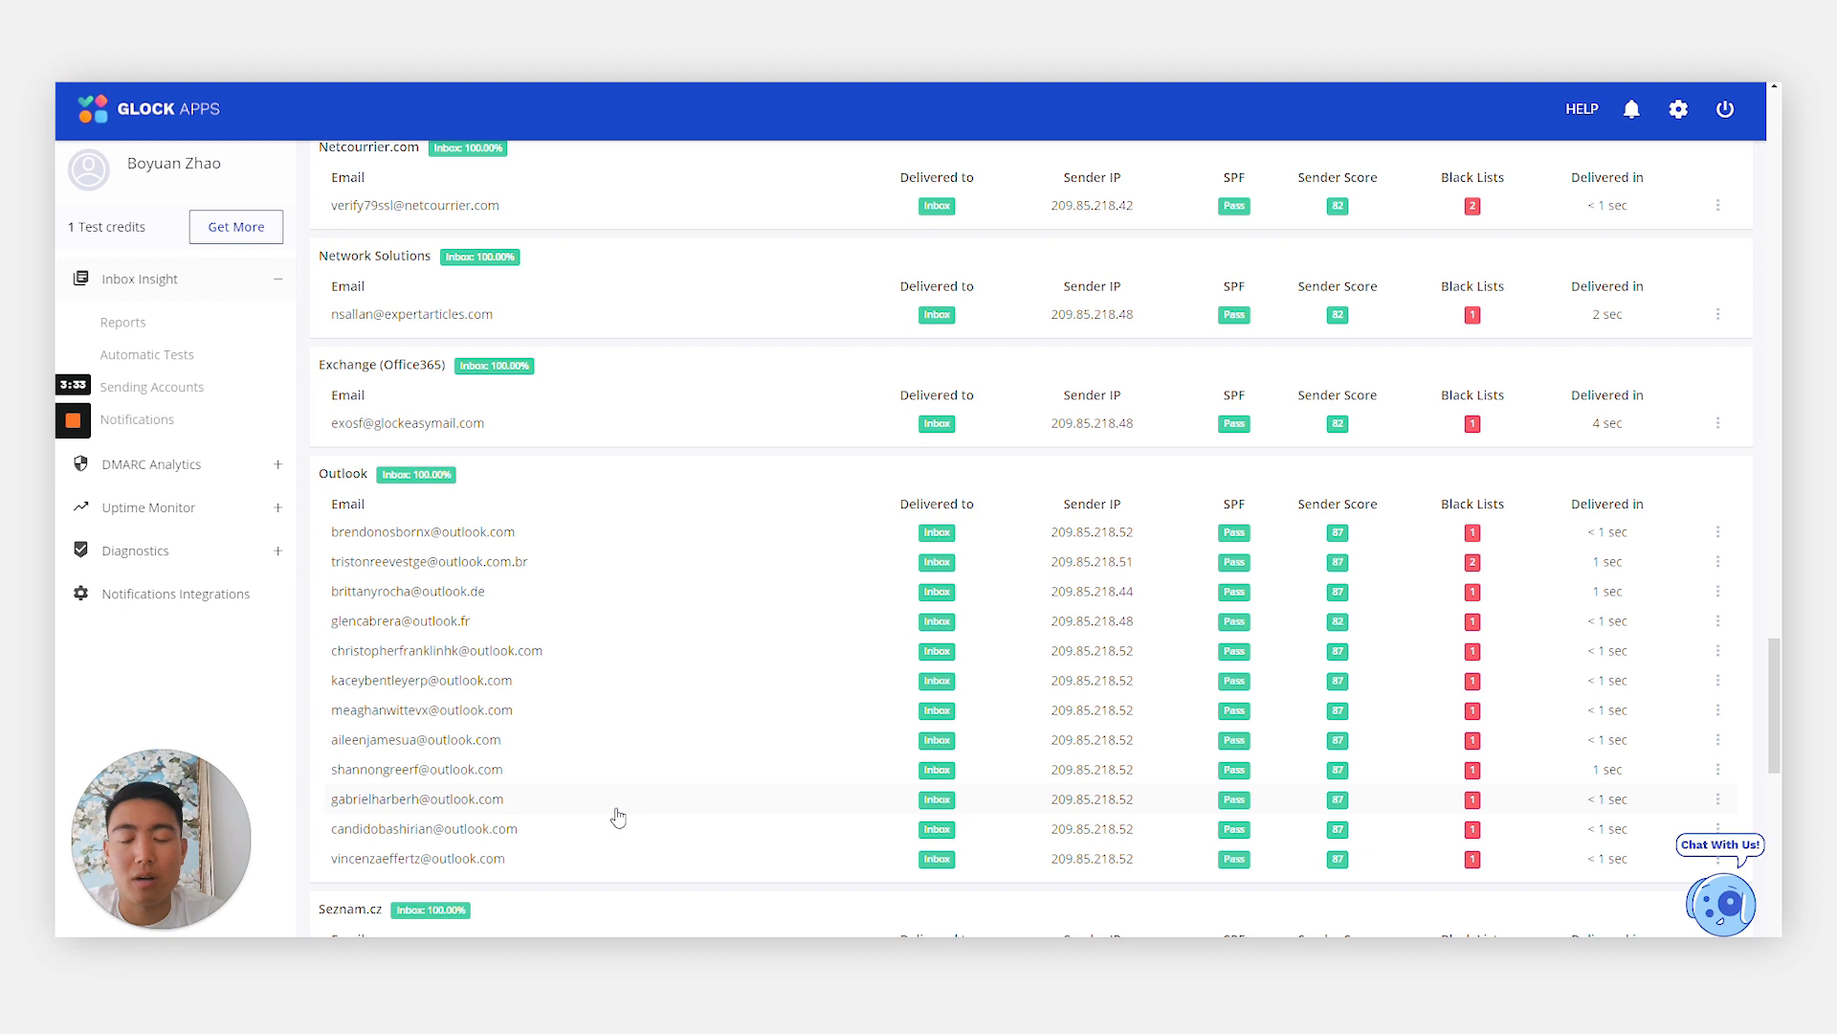
pyautogui.scroll(-3)
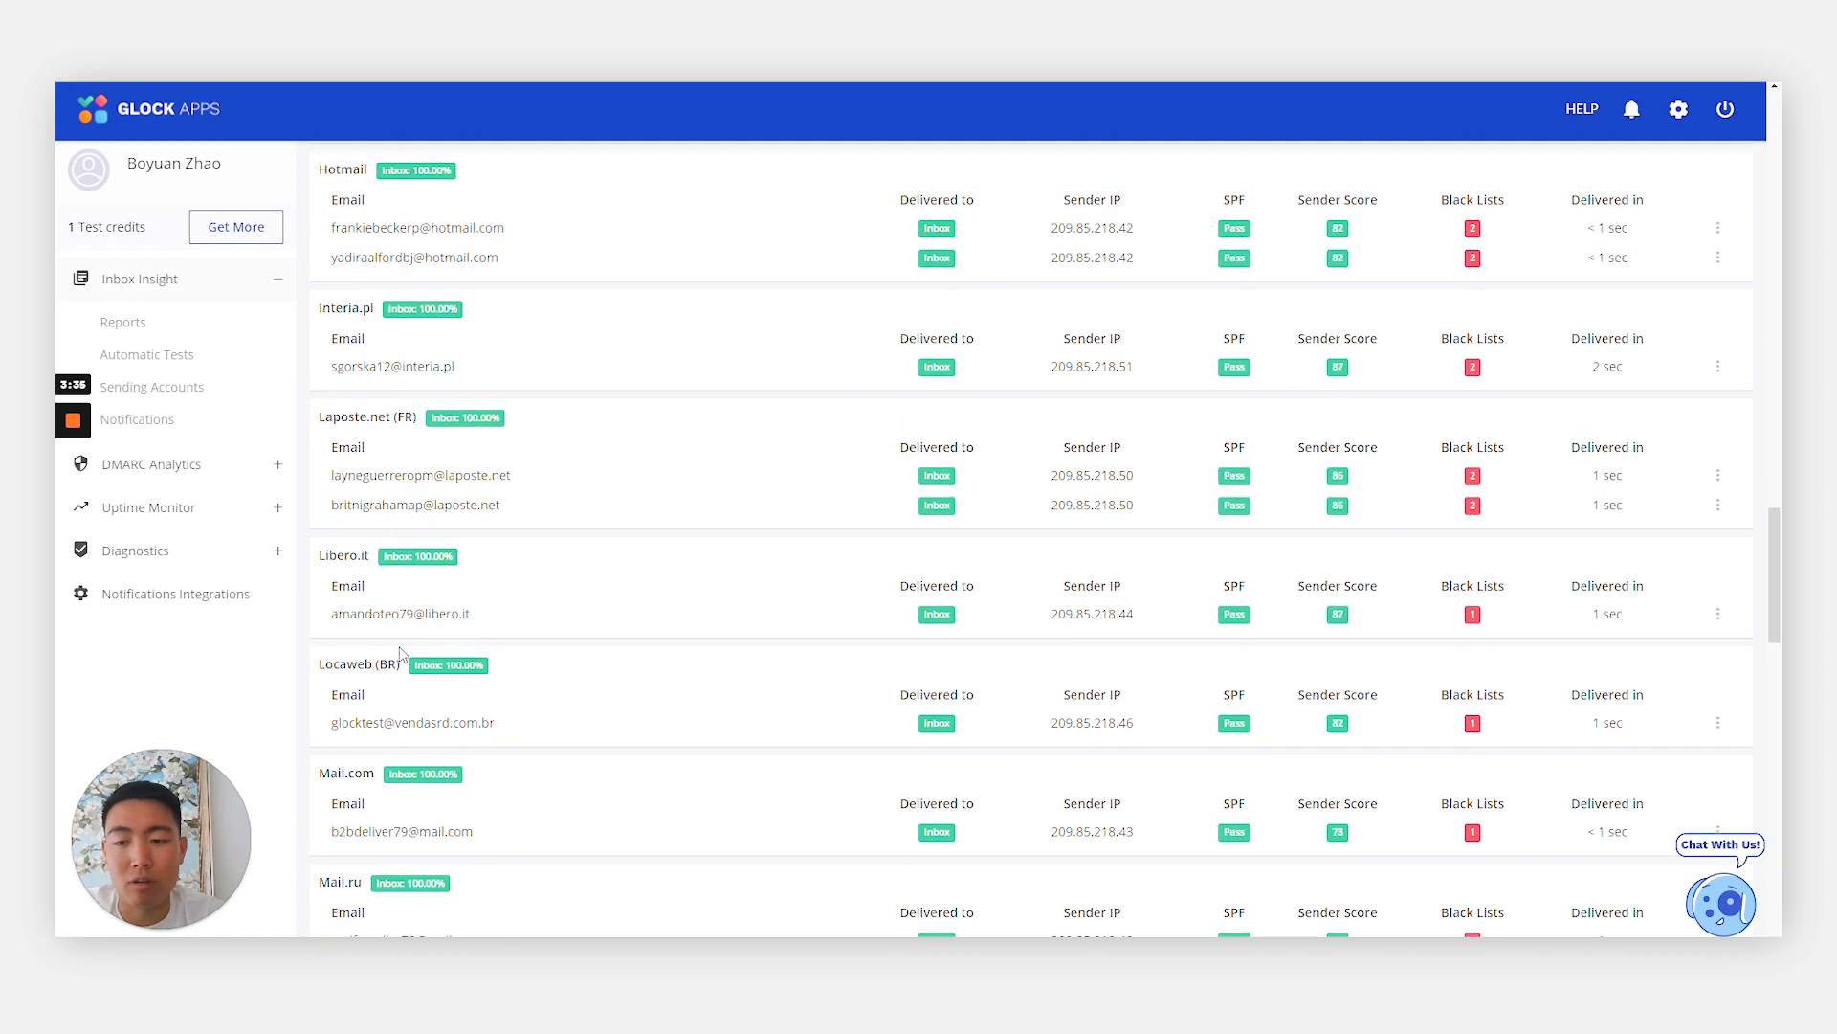
pyautogui.scroll(-3)
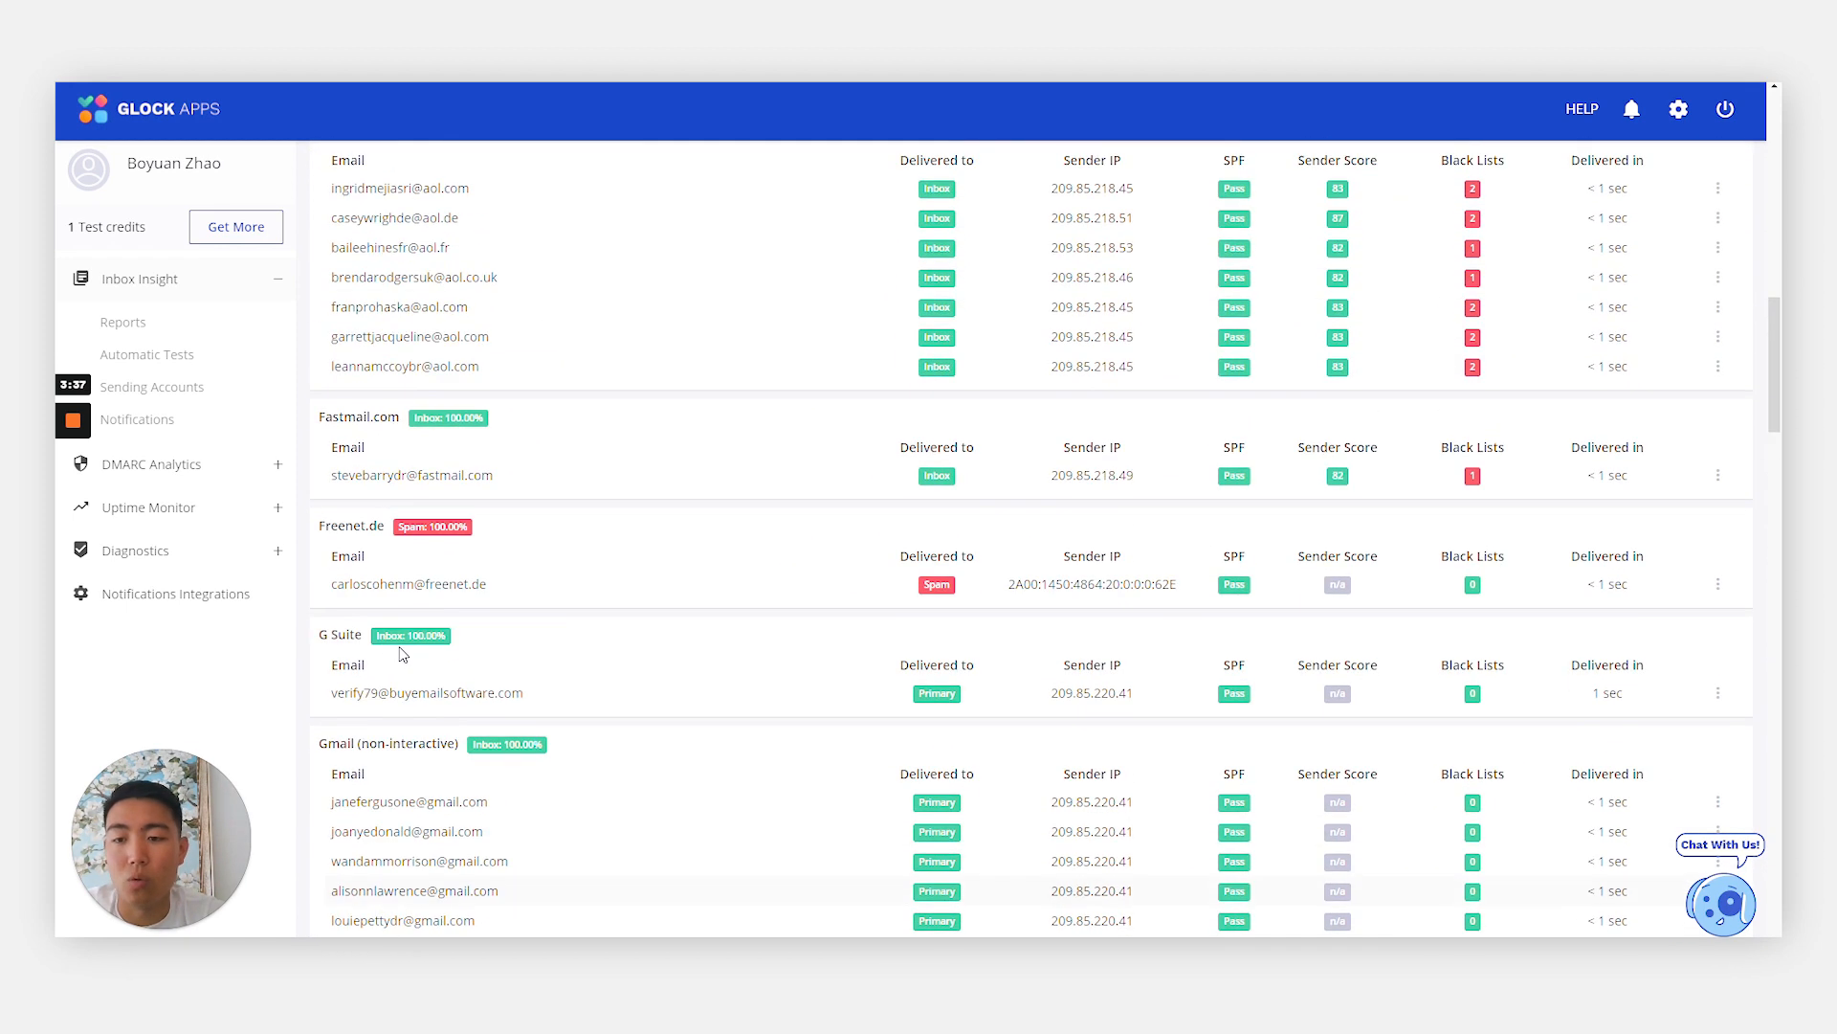
pyautogui.scroll(-3)
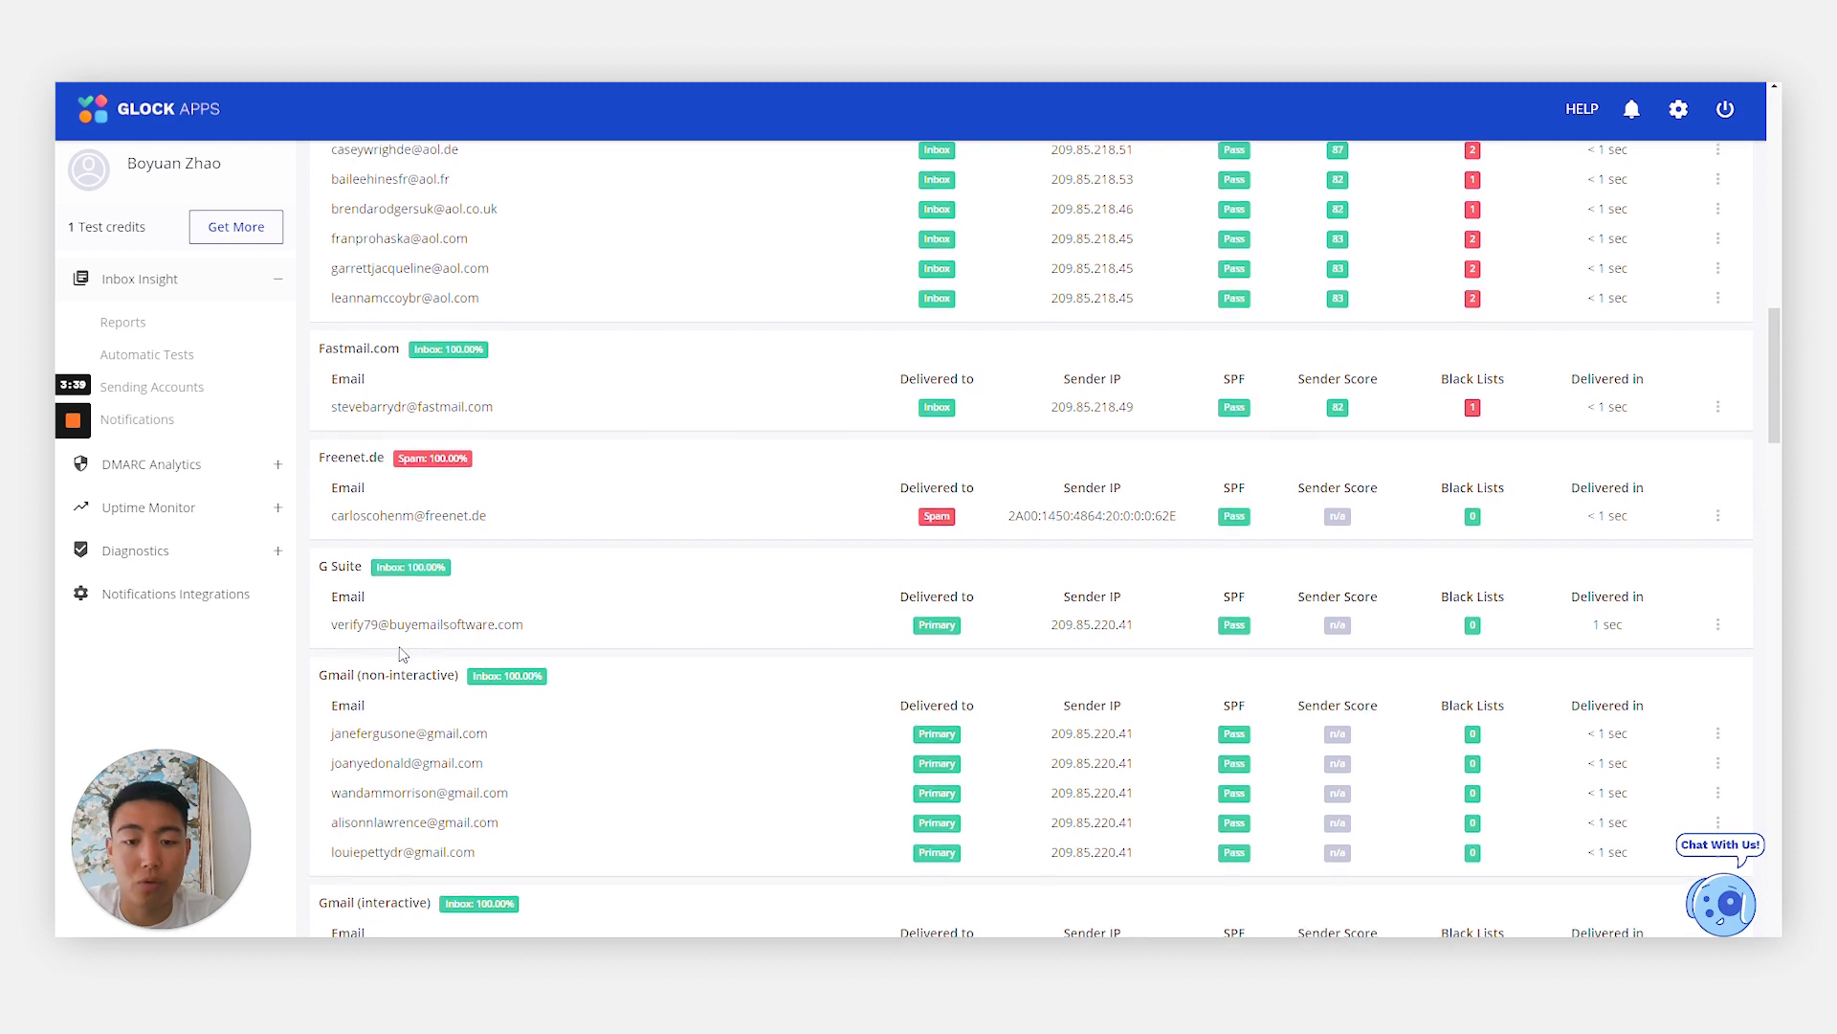